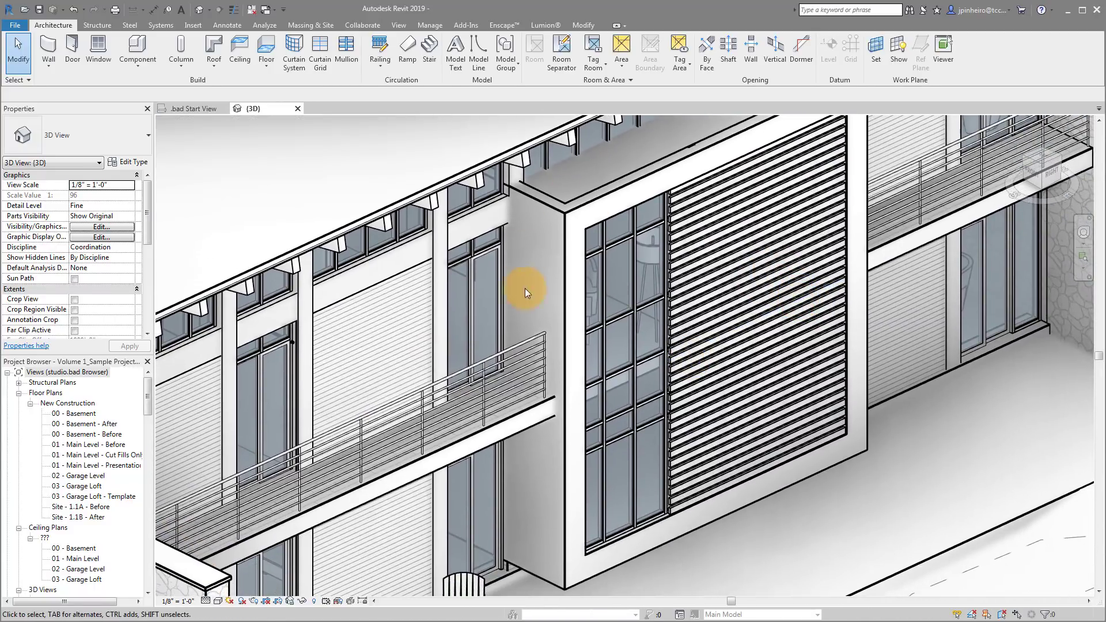
# - Isolate the Gugg - Horiz Slats curtain wall in the 3D view and orbit around it
pyautogui.click(670, 324)
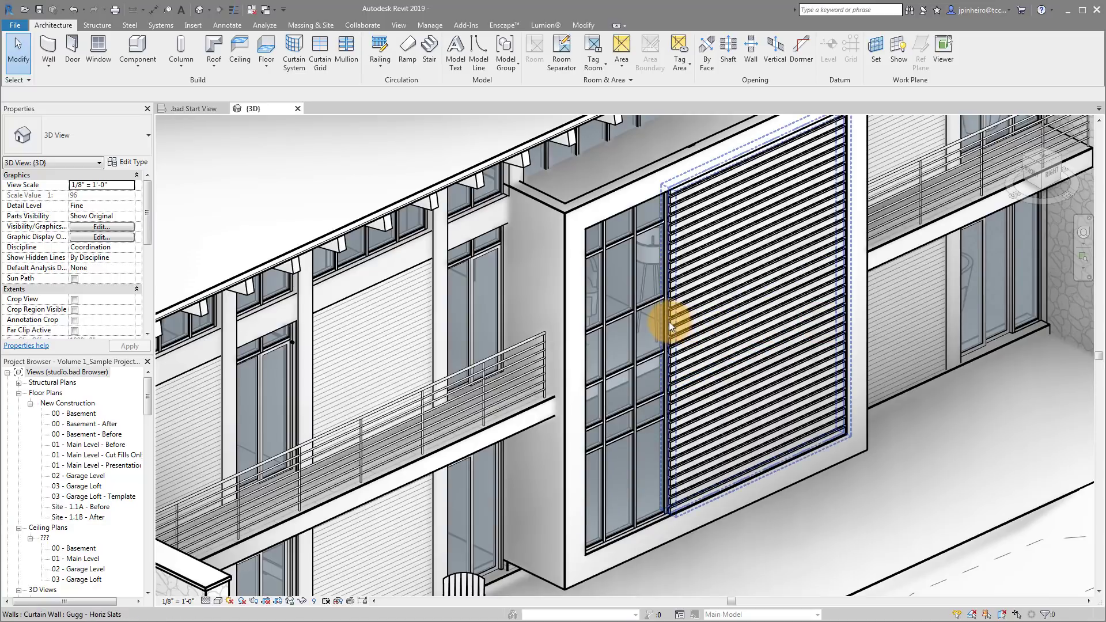
pyautogui.click(669, 326)
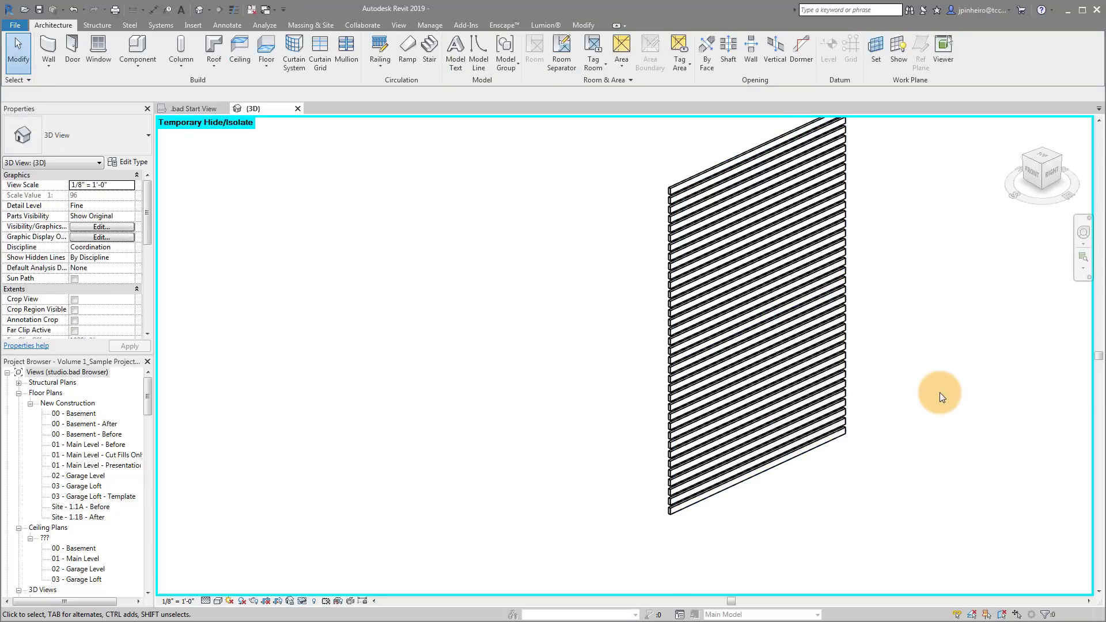
pyautogui.click(755, 317)
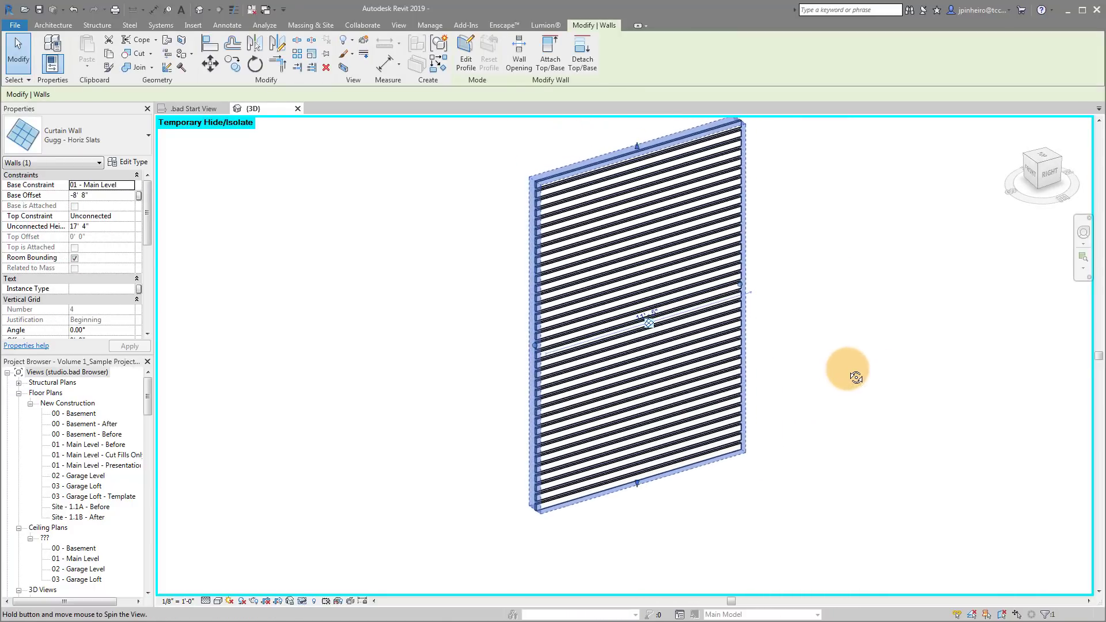
pyautogui.click(706, 468)
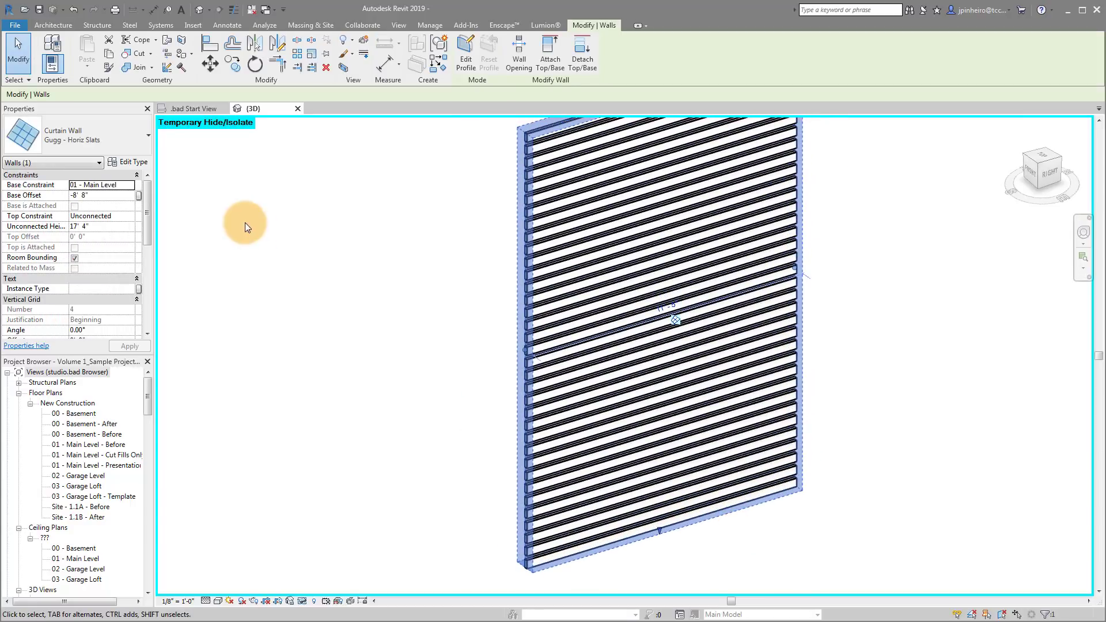
pyautogui.click(132, 161)
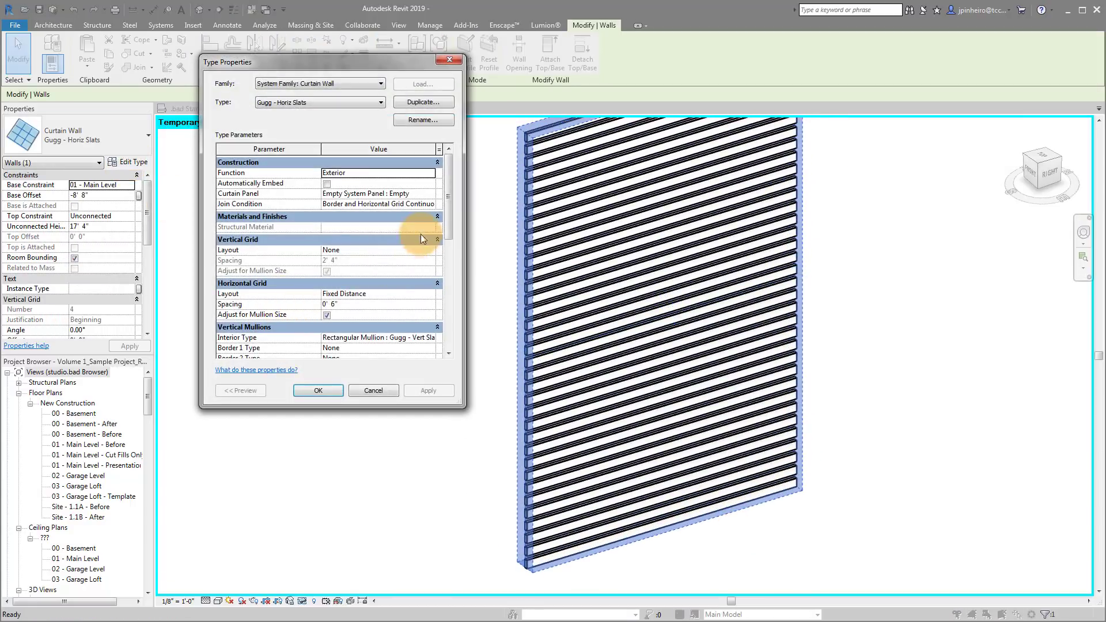
pyautogui.scroll(-3)
pyautogui.write("1'")
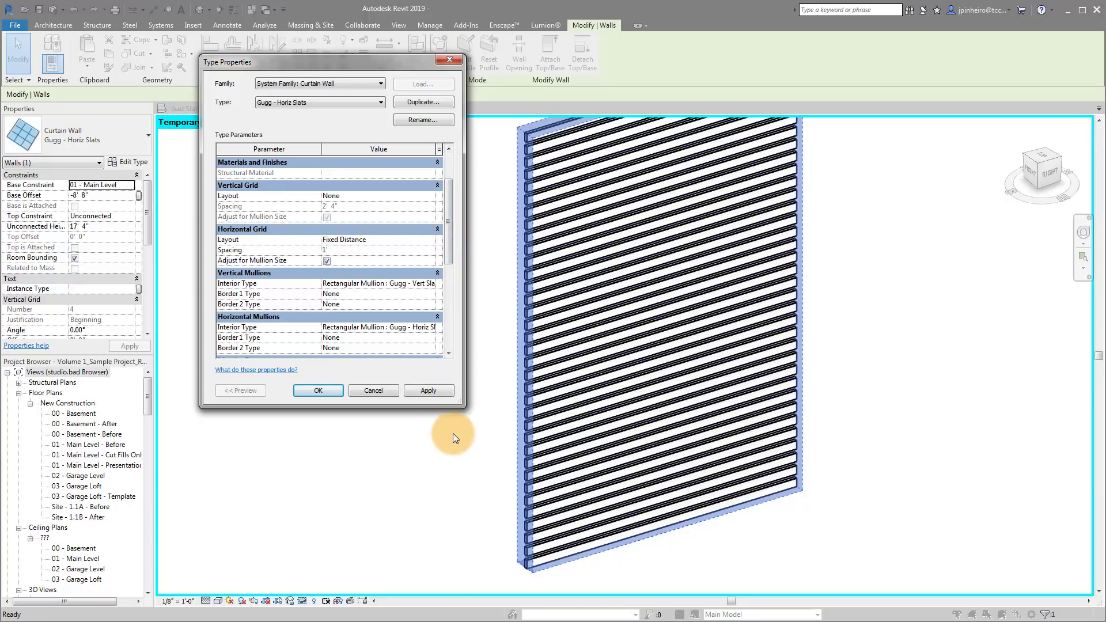
pyautogui.click(428, 390)
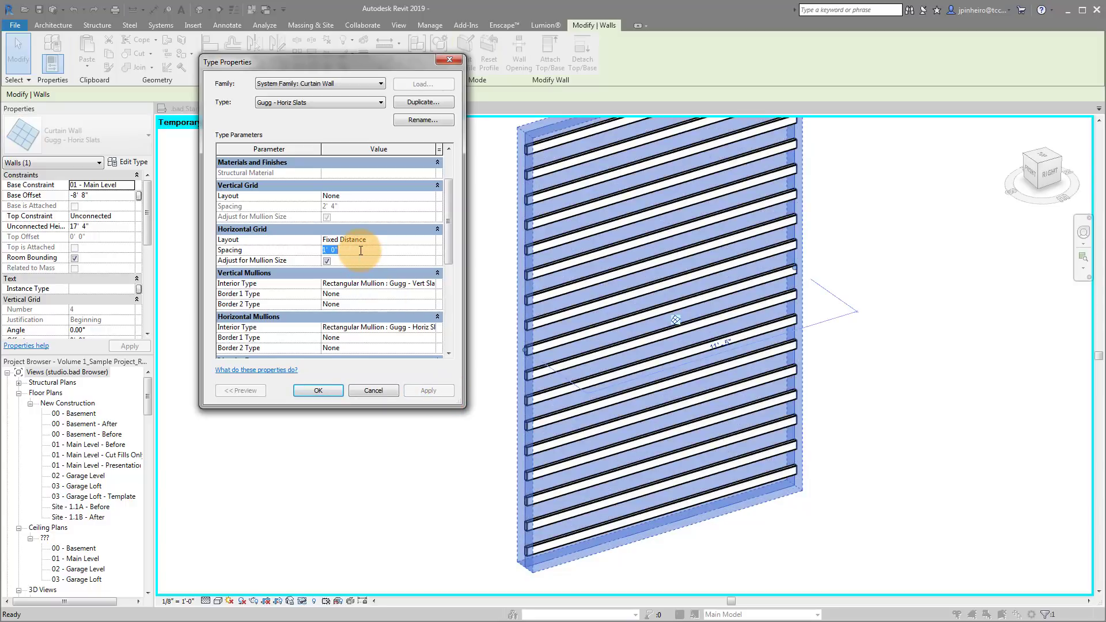
pyautogui.click(428, 390)
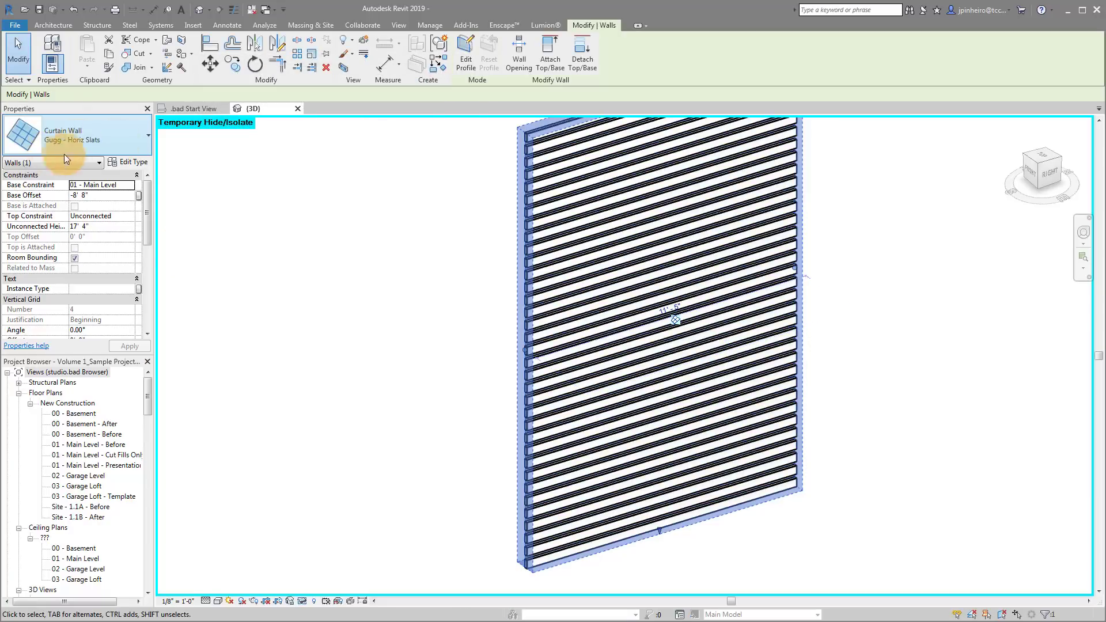
pyautogui.click(419, 335)
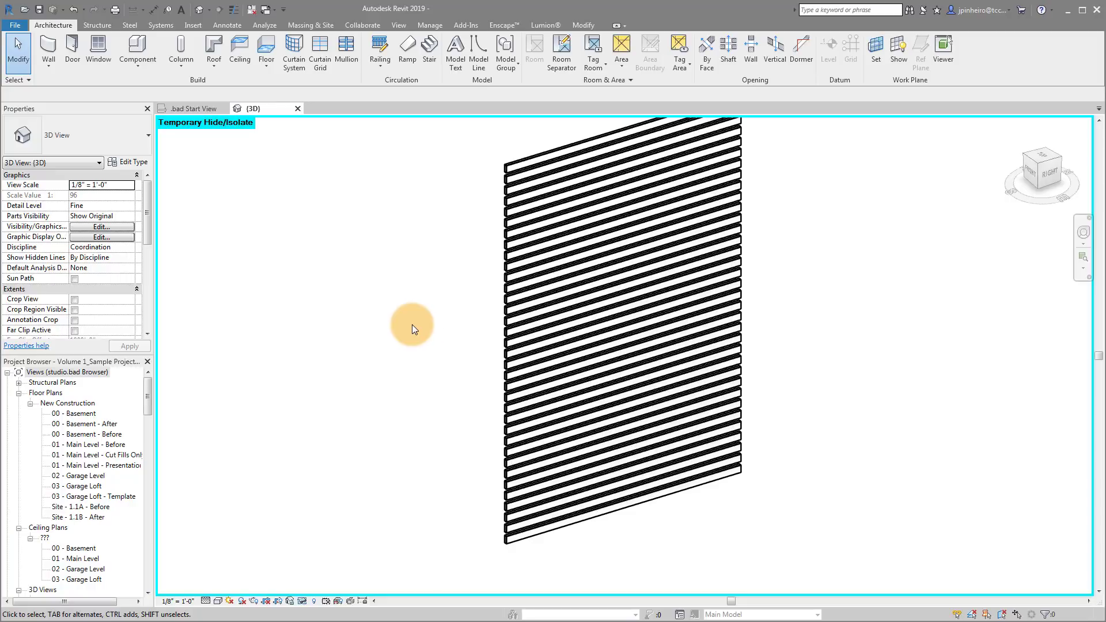
pyautogui.moveTo(307, 176)
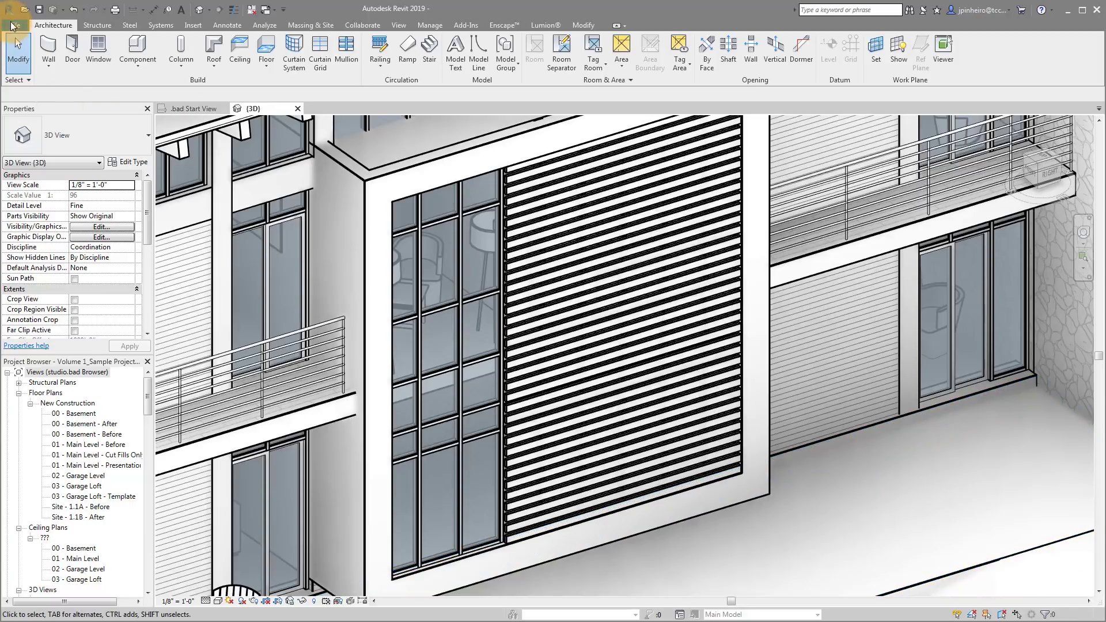
# - Create a new project using the Architectural Template
pyautogui.click(14, 25)
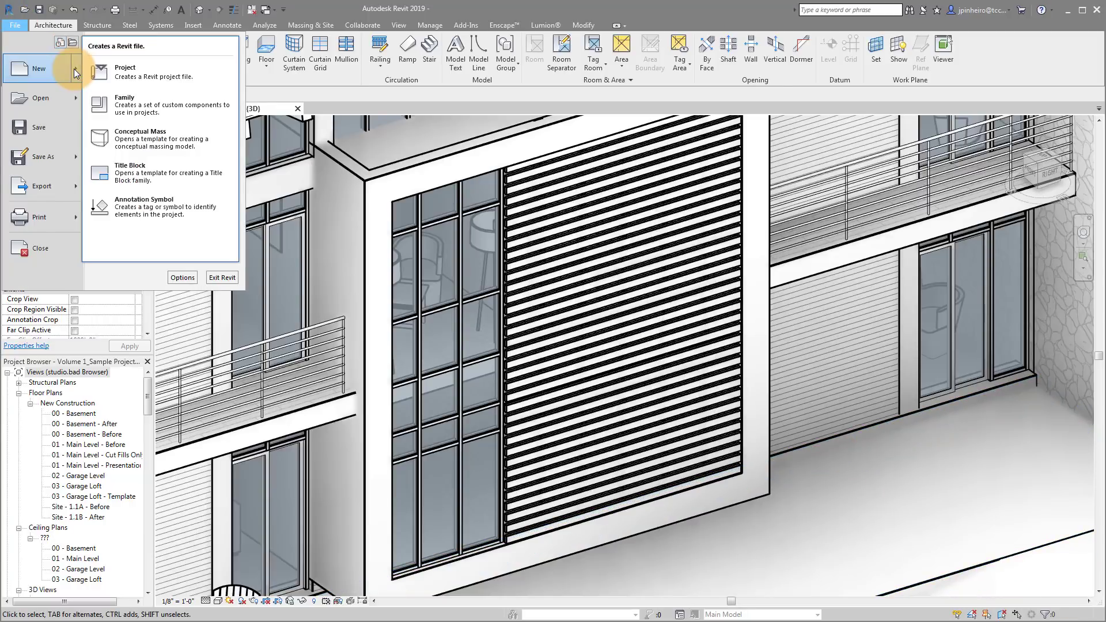
pyautogui.click(125, 71)
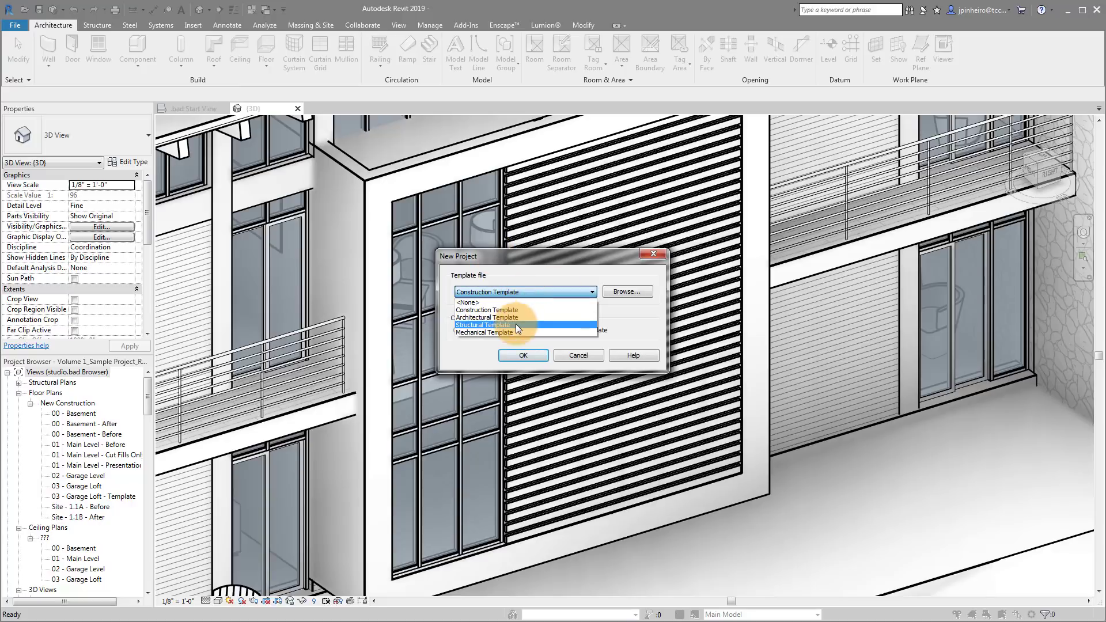
pyautogui.click(486, 317)
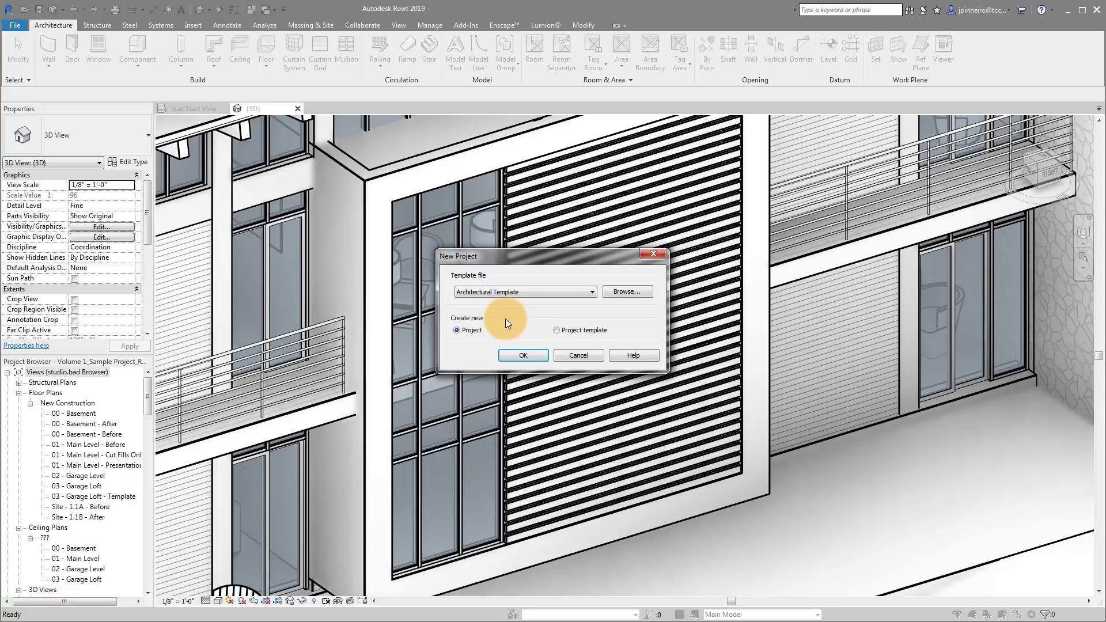
pyautogui.moveTo(515, 328)
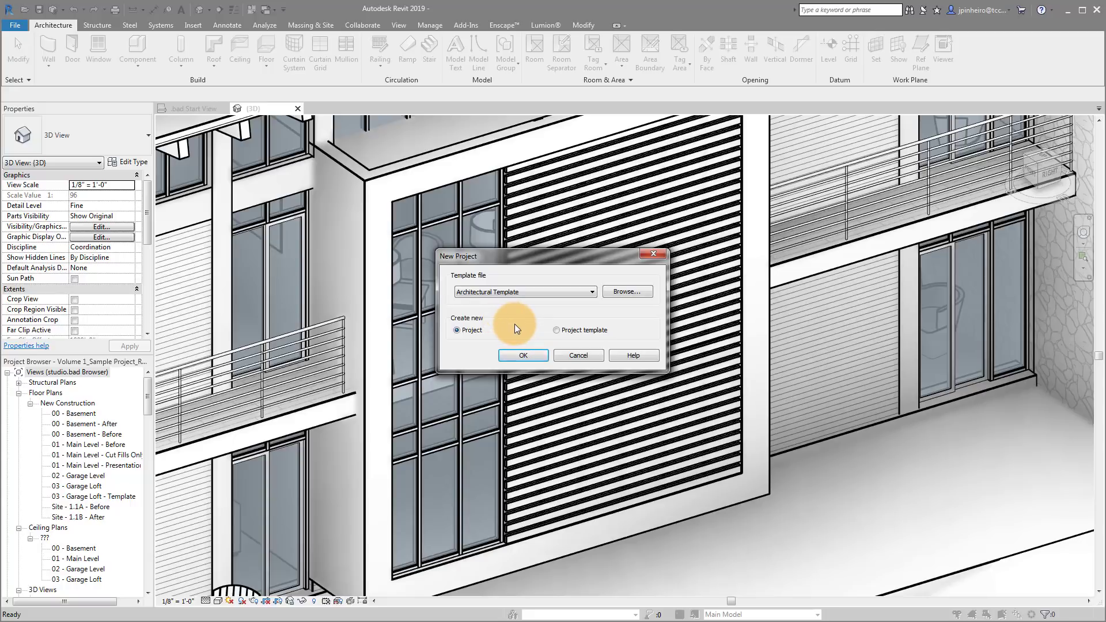
pyautogui.moveTo(522, 355)
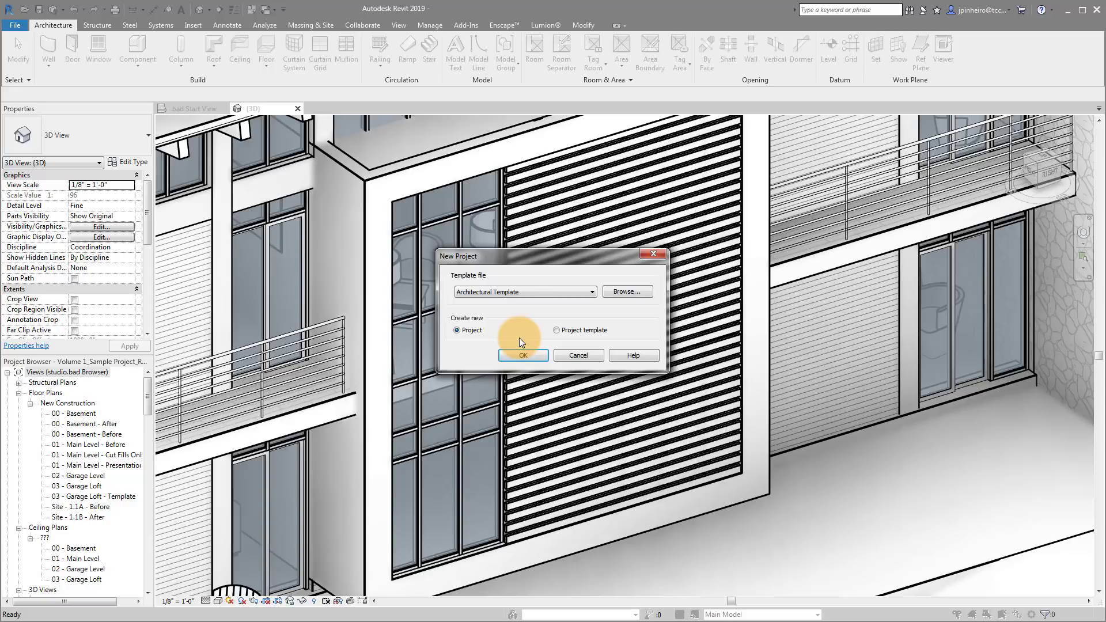
pyautogui.moveTo(518, 291)
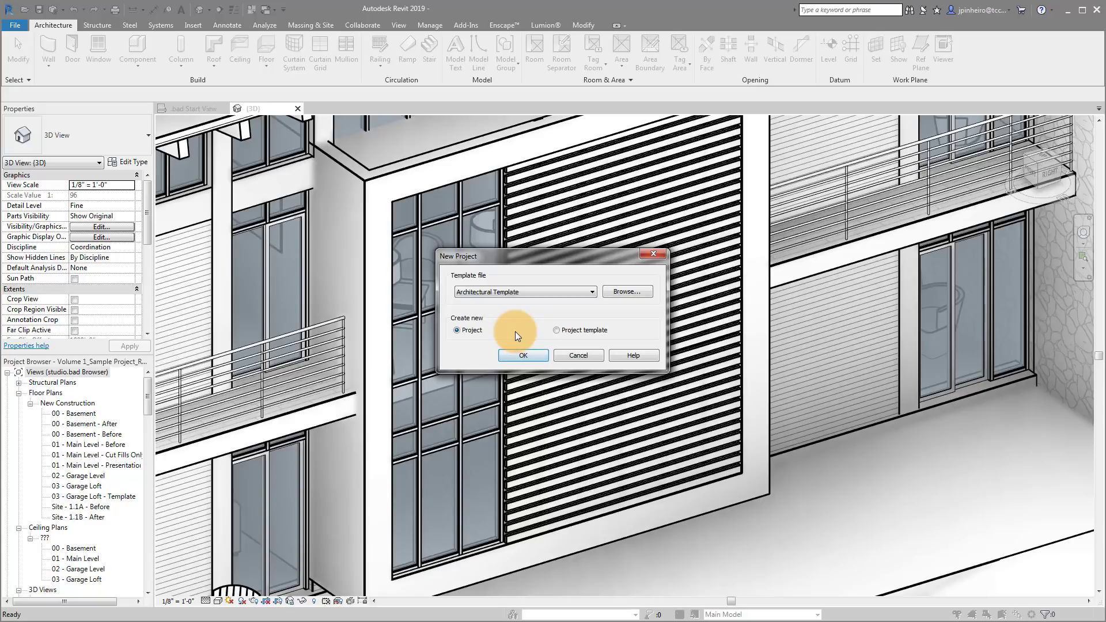
pyautogui.moveTo(514, 312)
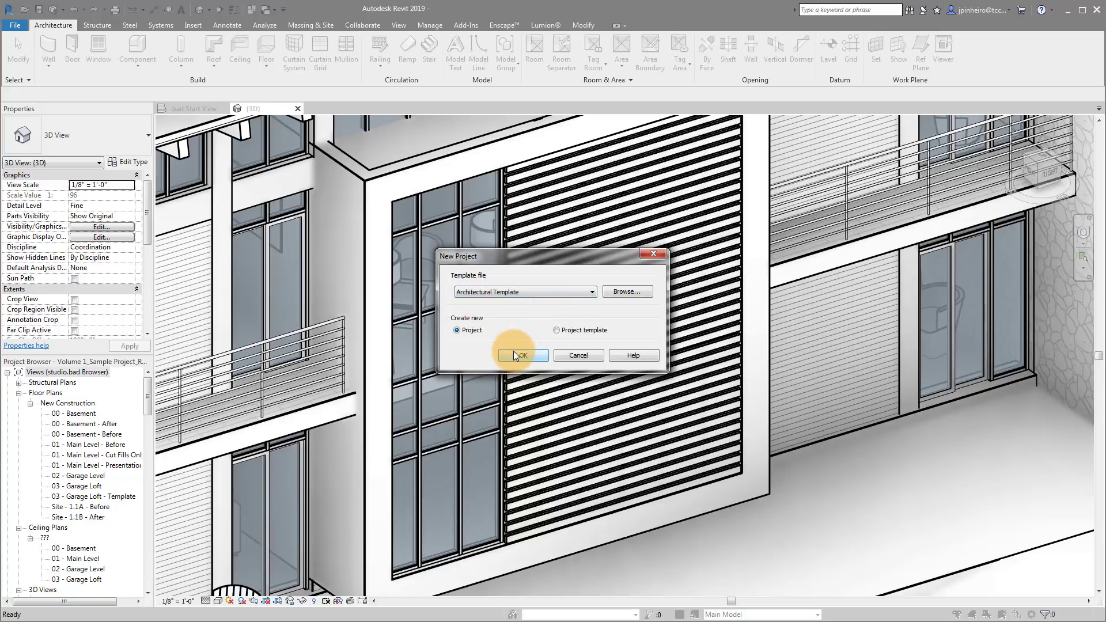
pyautogui.click(520, 354)
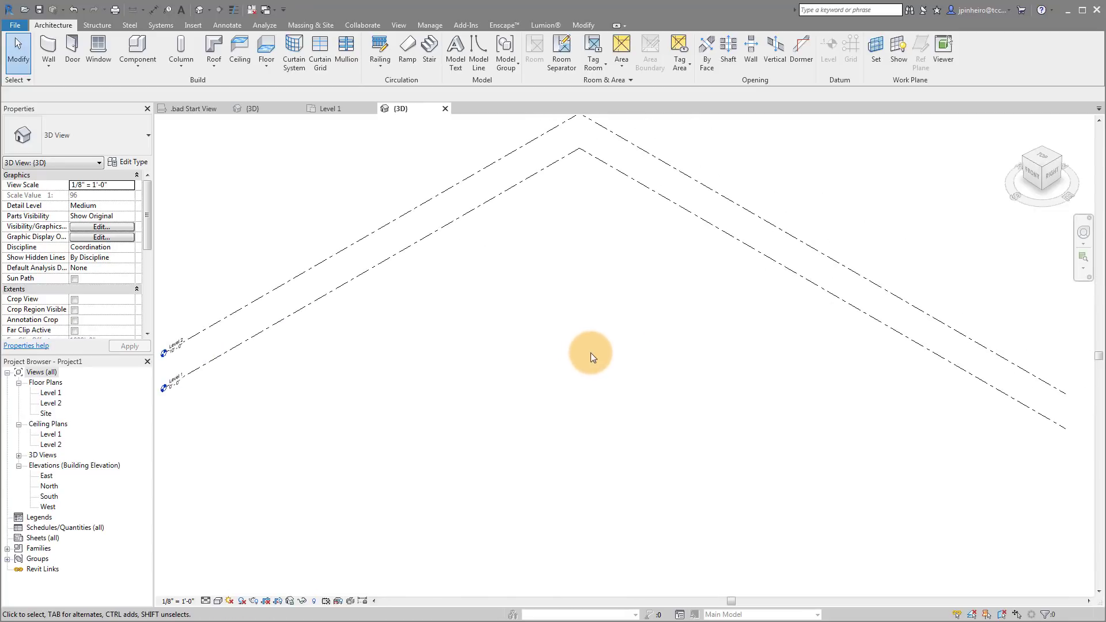
pyautogui.moveTo(217, 600)
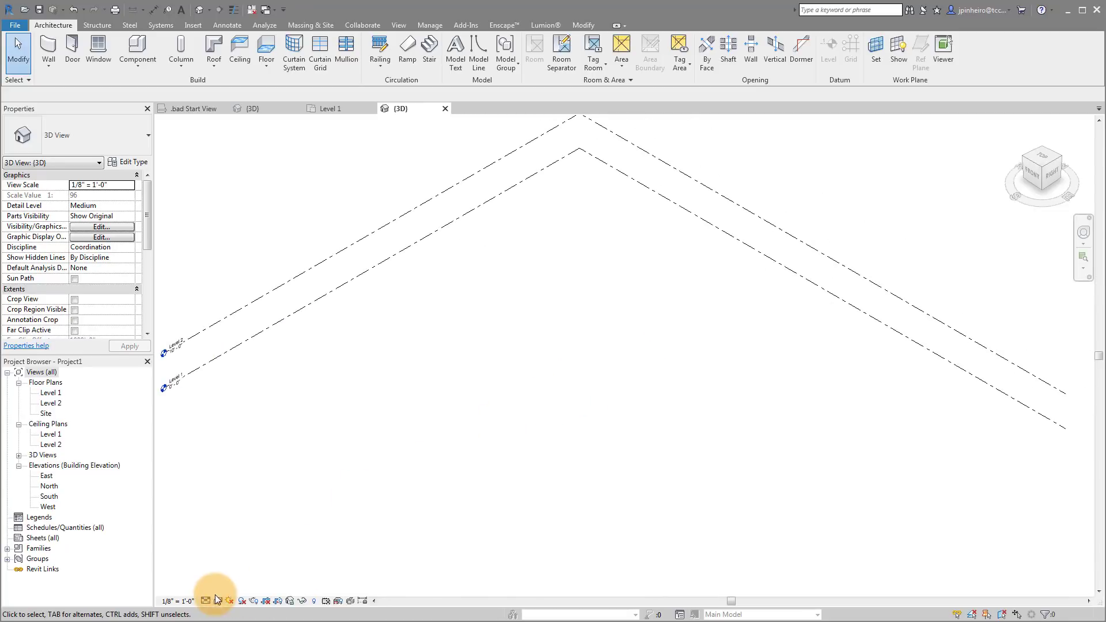
# - Expand the Families list in the Project Browser
pyautogui.click(41, 372)
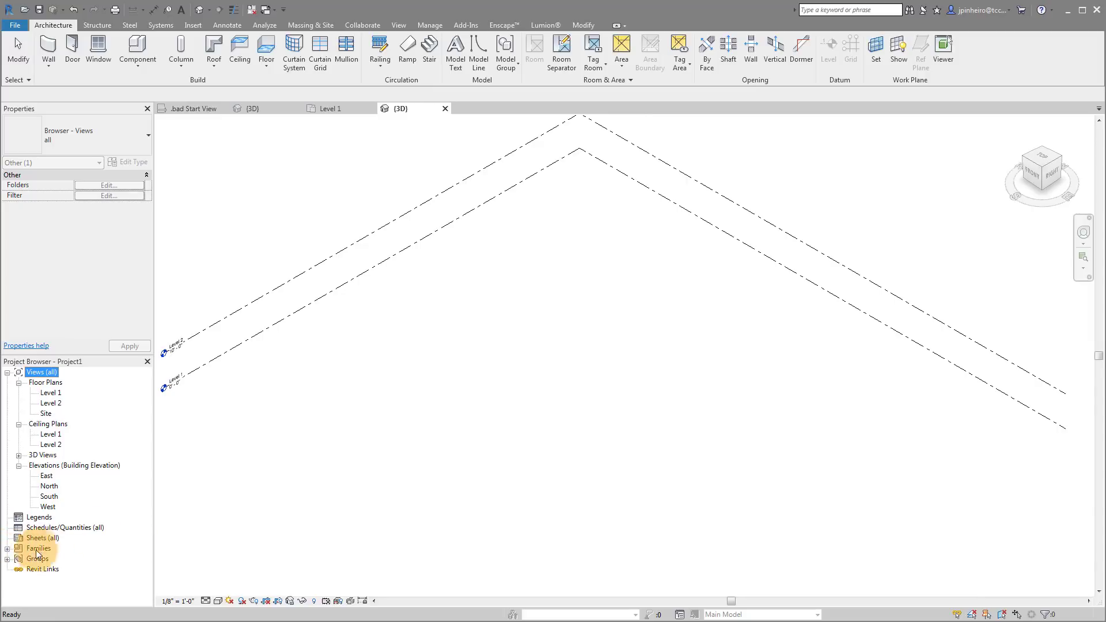
pyautogui.click(19, 549)
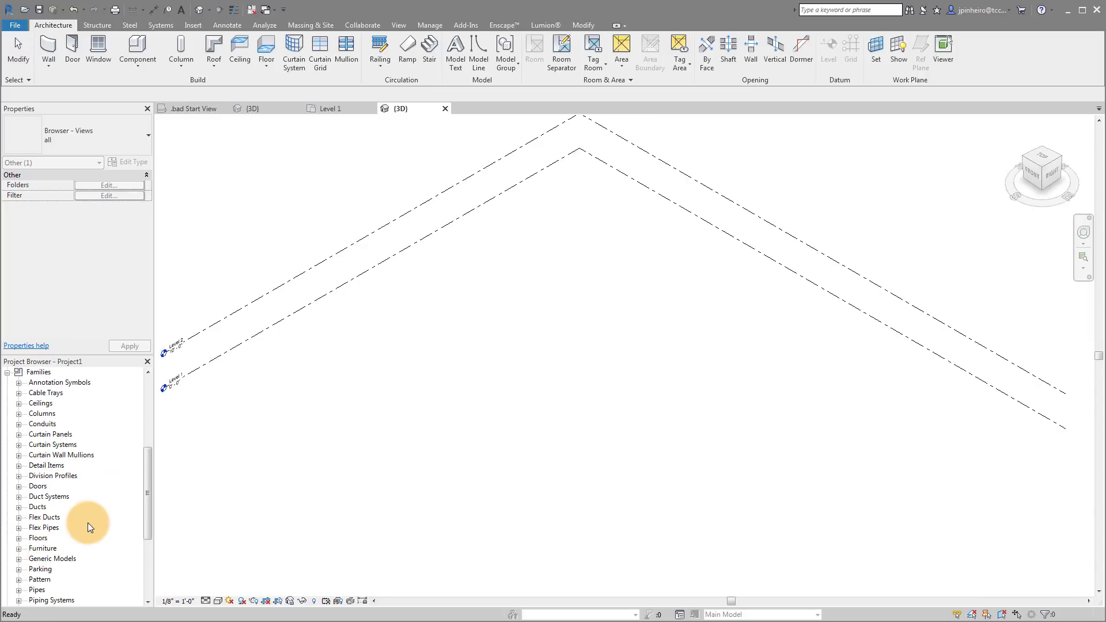
pyautogui.scroll(-3)
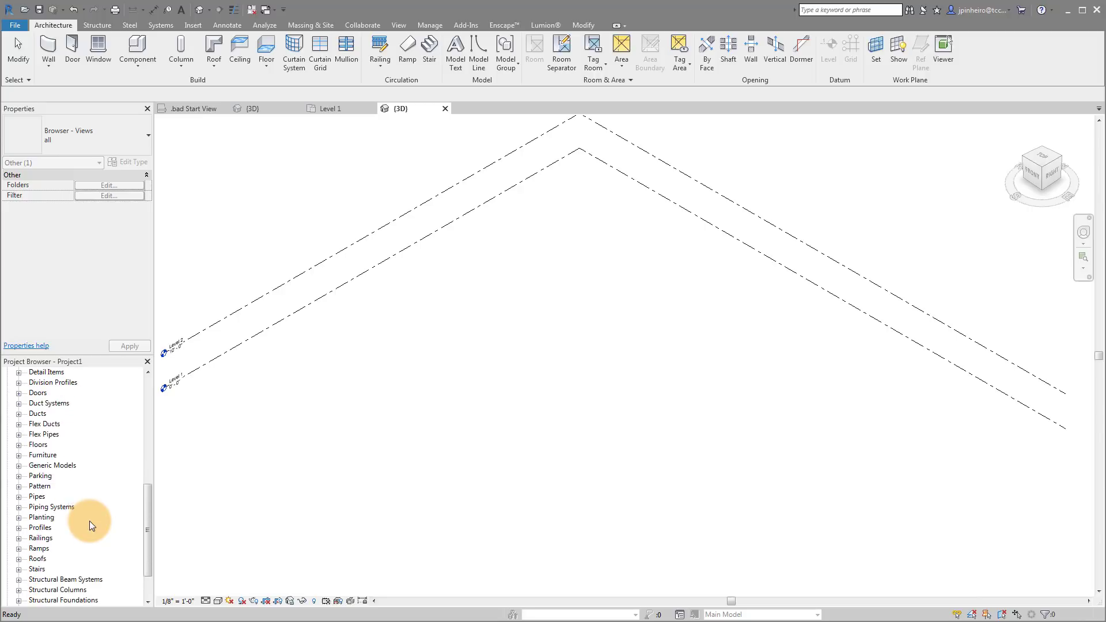
pyautogui.scroll(-3)
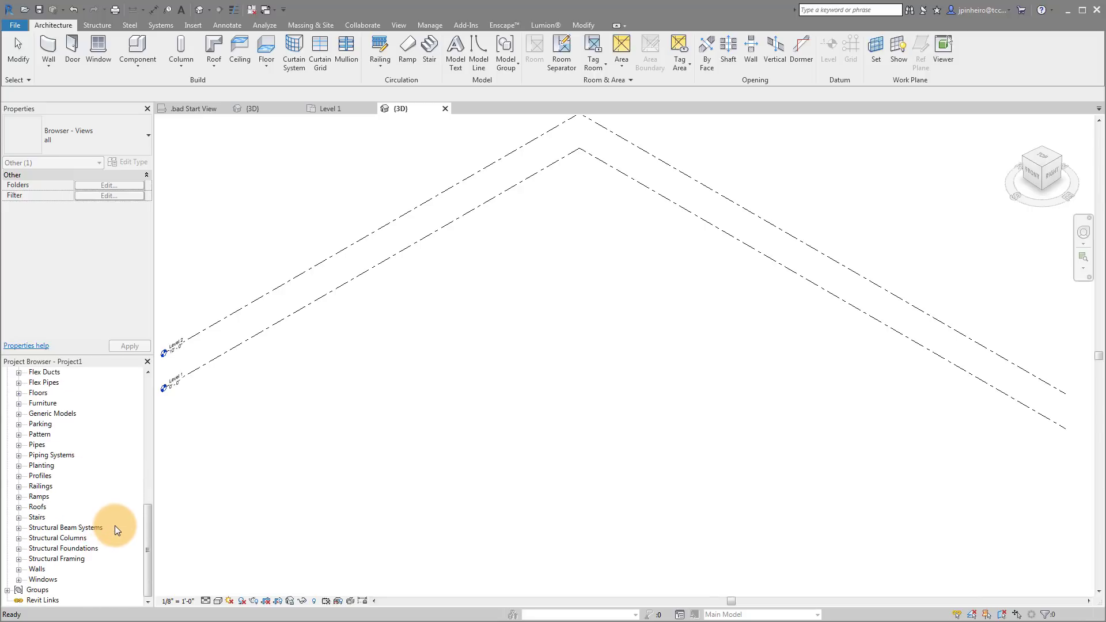
pyautogui.scroll(3)
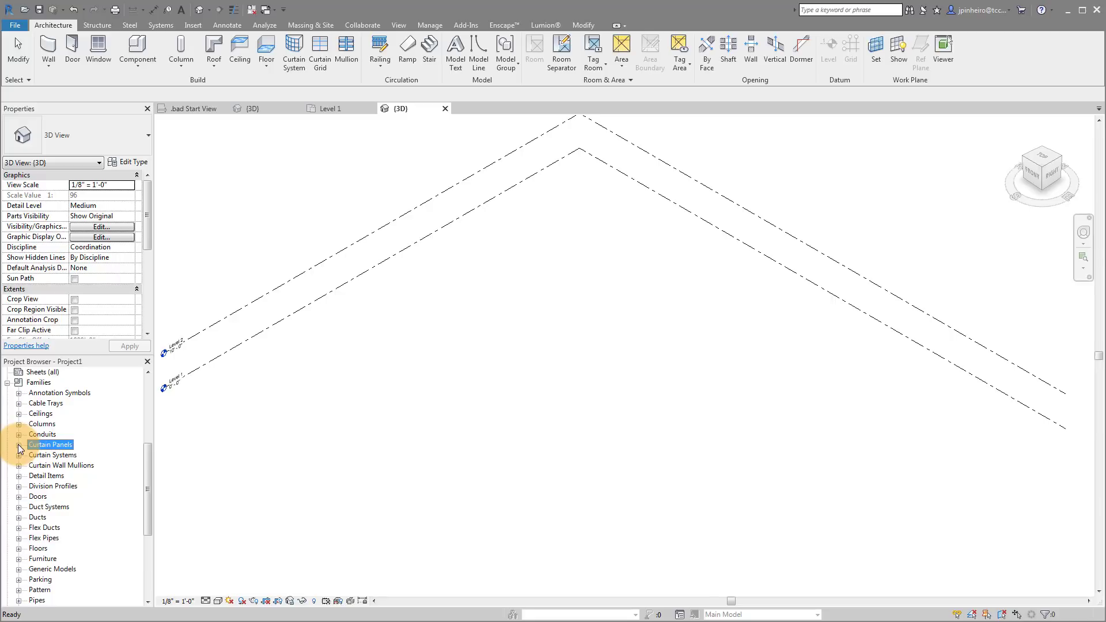
# - Expand Curtain Panels, Empty System Panel and System Panel, and show the Empty type's properties
pyautogui.click(20, 445)
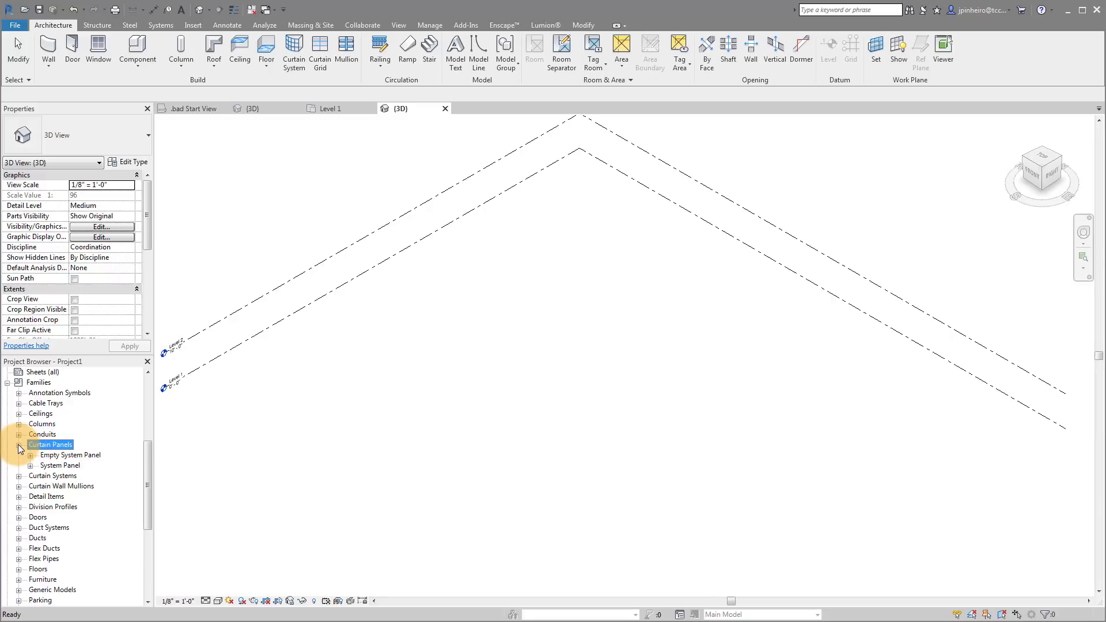
pyautogui.click(70, 455)
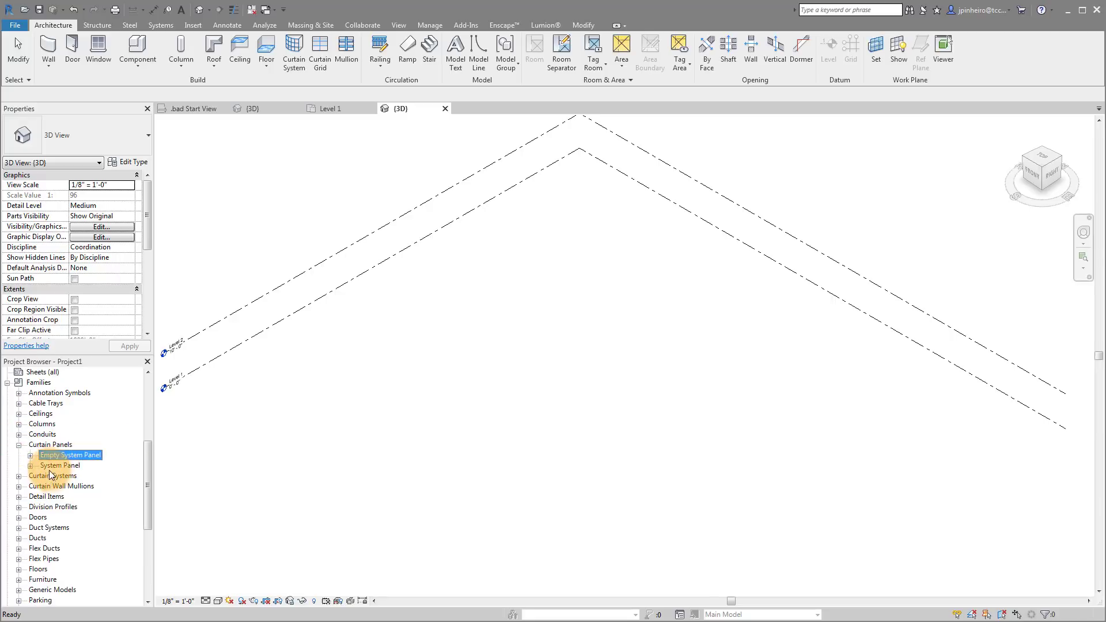
pyautogui.click(30, 475)
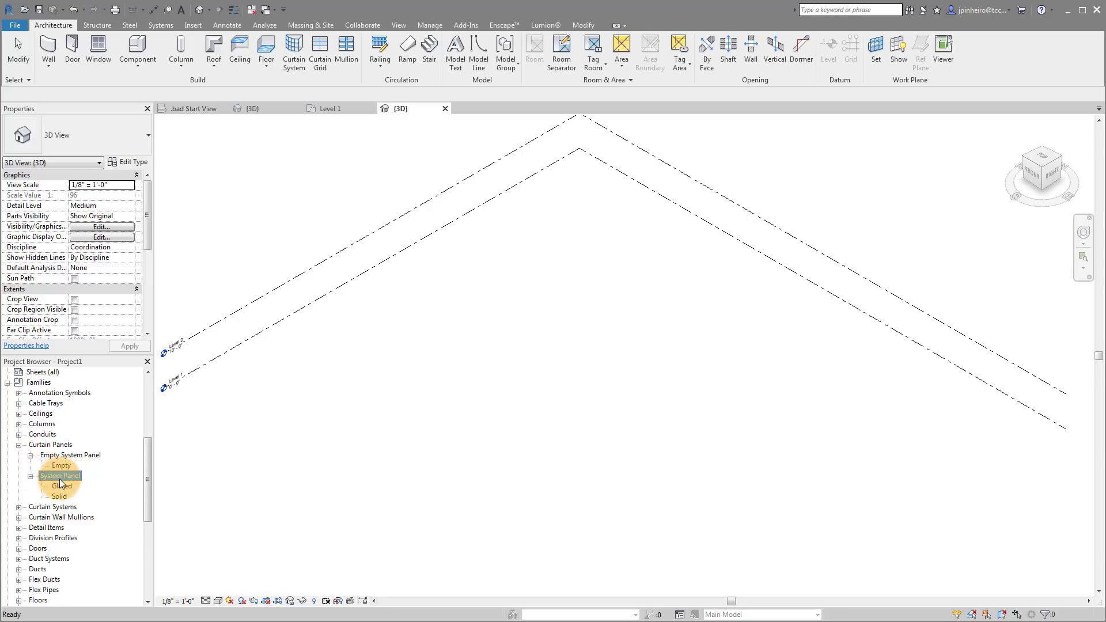
pyautogui.click(70, 455)
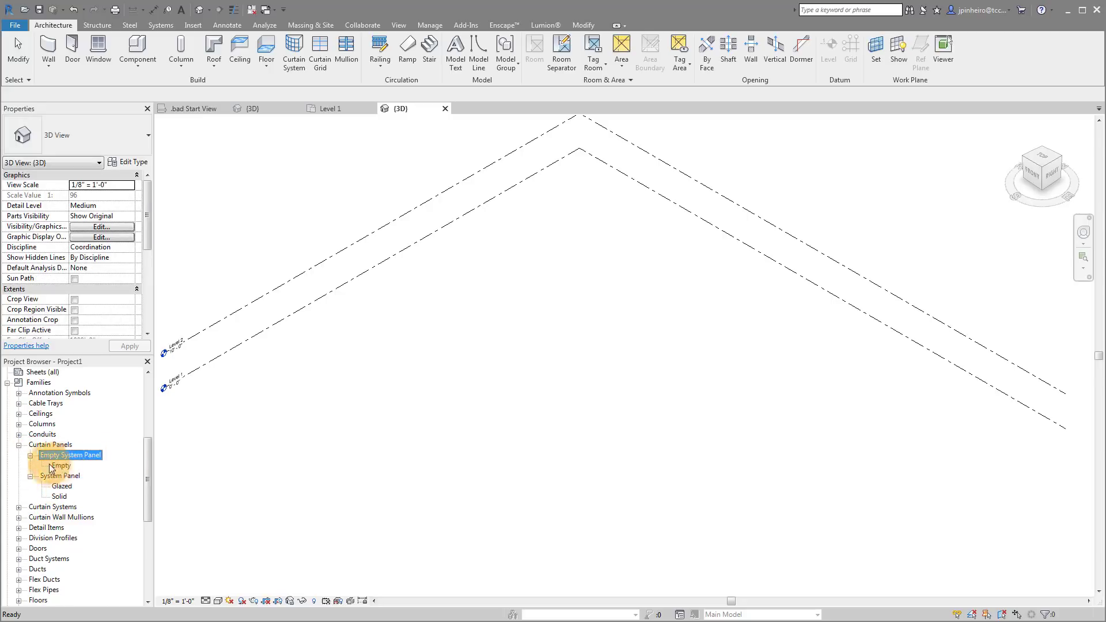
pyautogui.click(60, 465)
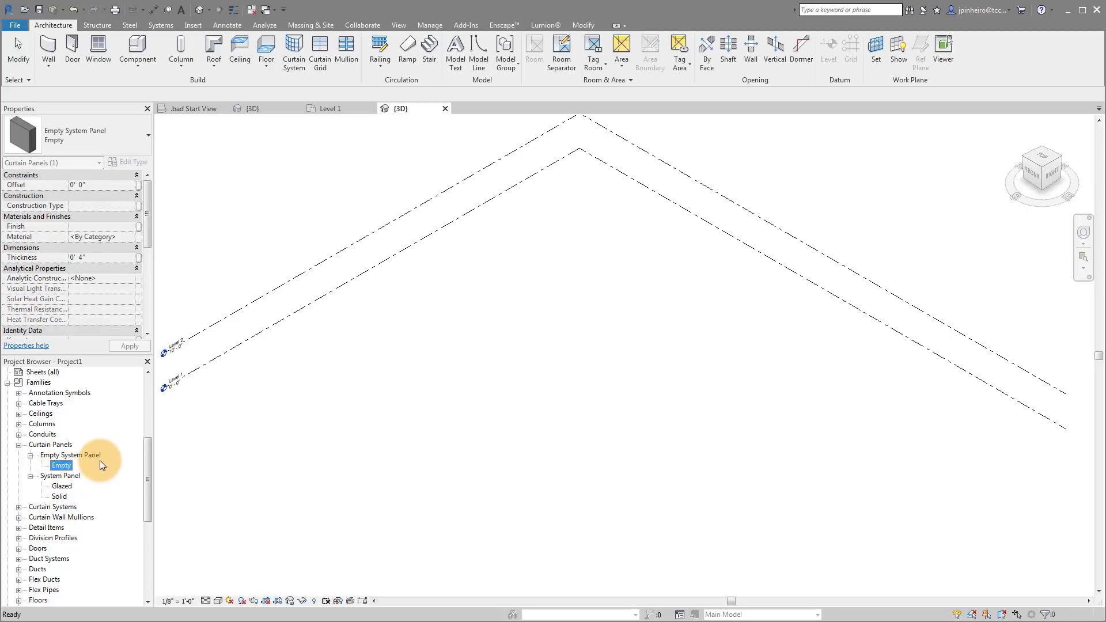
pyautogui.moveTo(90, 481)
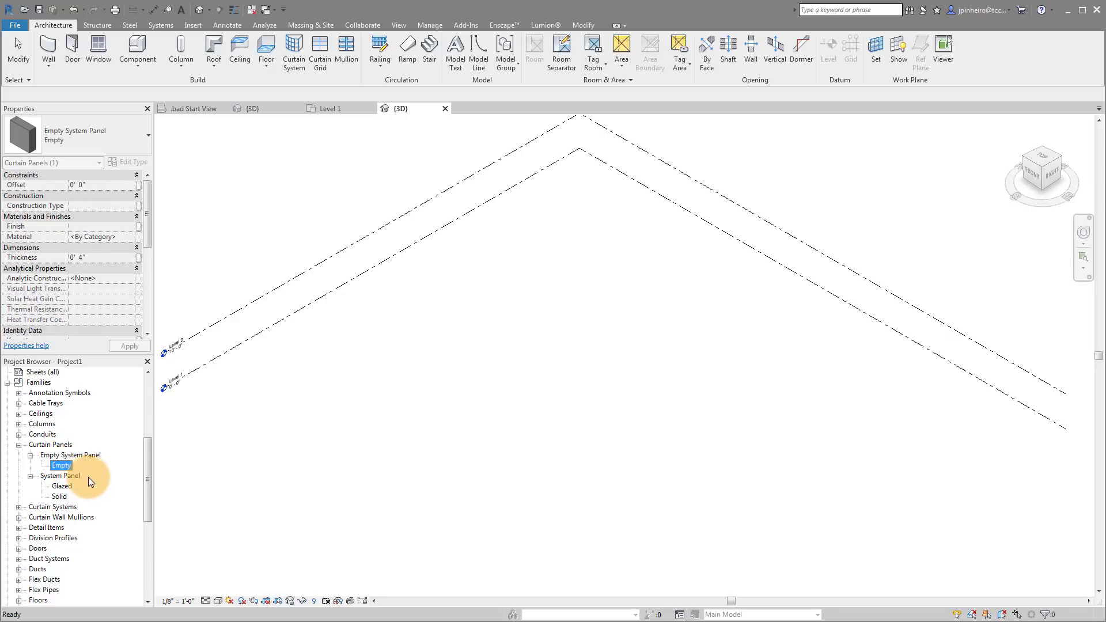
pyautogui.scroll(3)
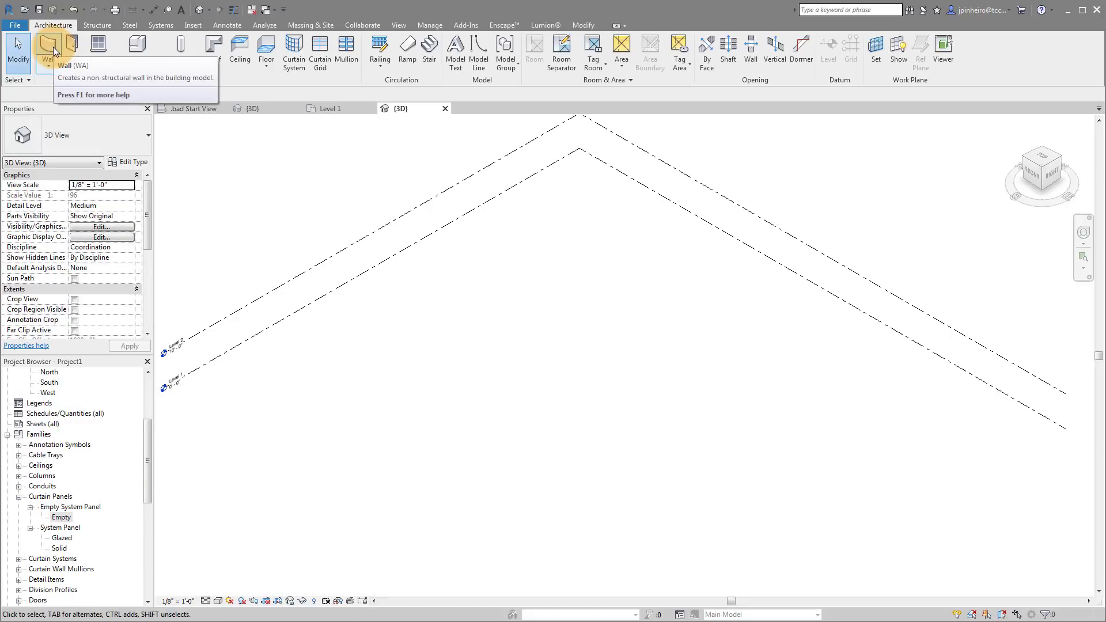
pyautogui.moveTo(569, 303)
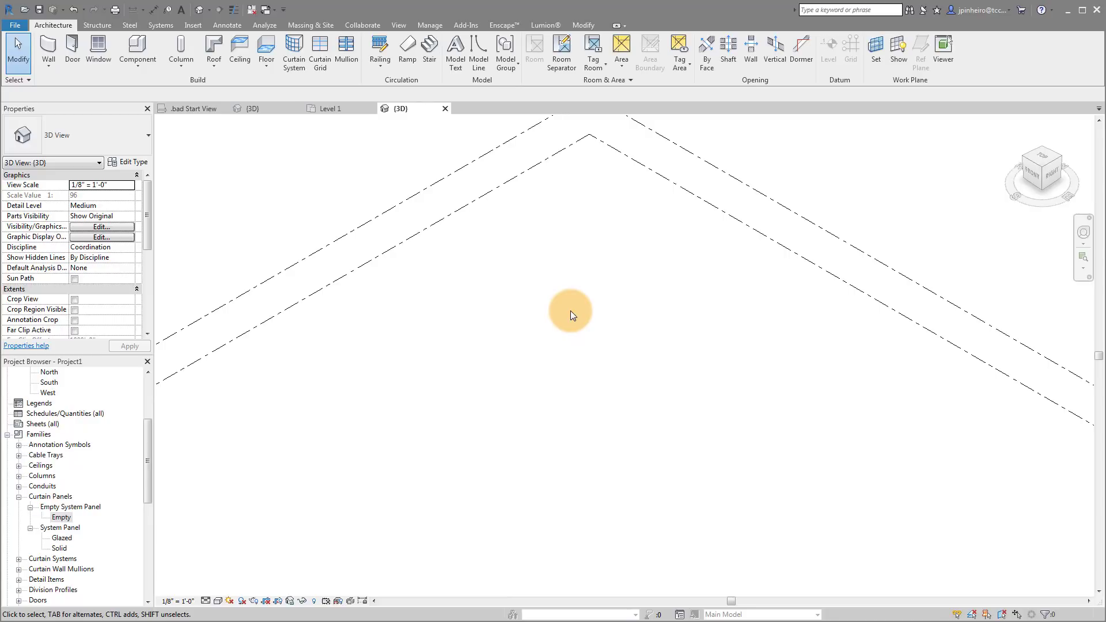
pyautogui.moveTo(48, 51)
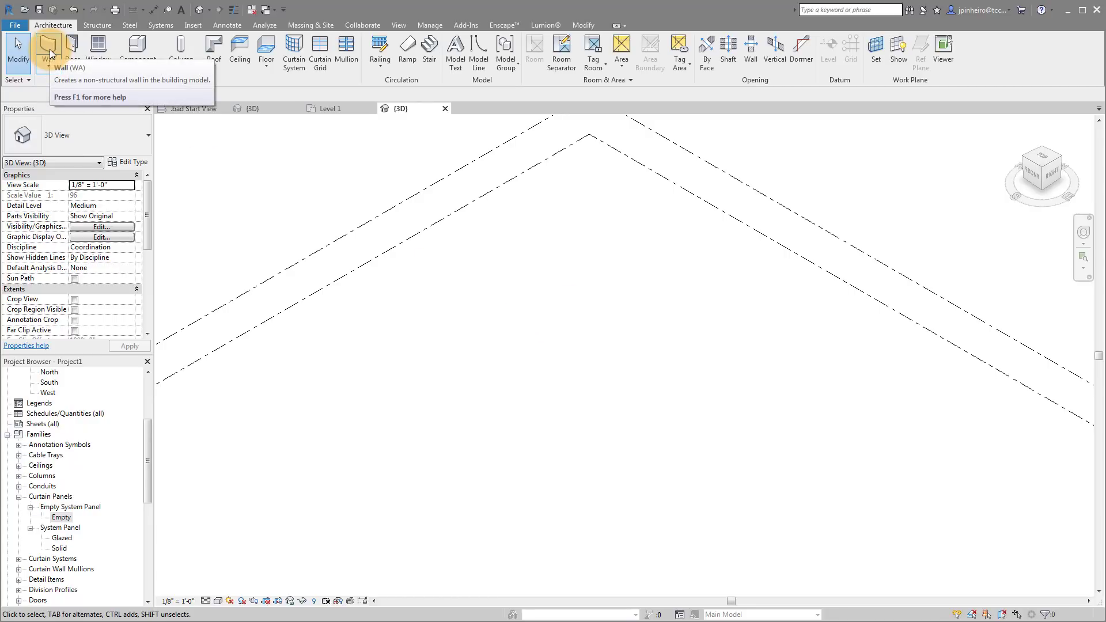
# - Draw a Curtain Wall 1 wall on Level 1 and select it in 3D
pyautogui.click(47, 49)
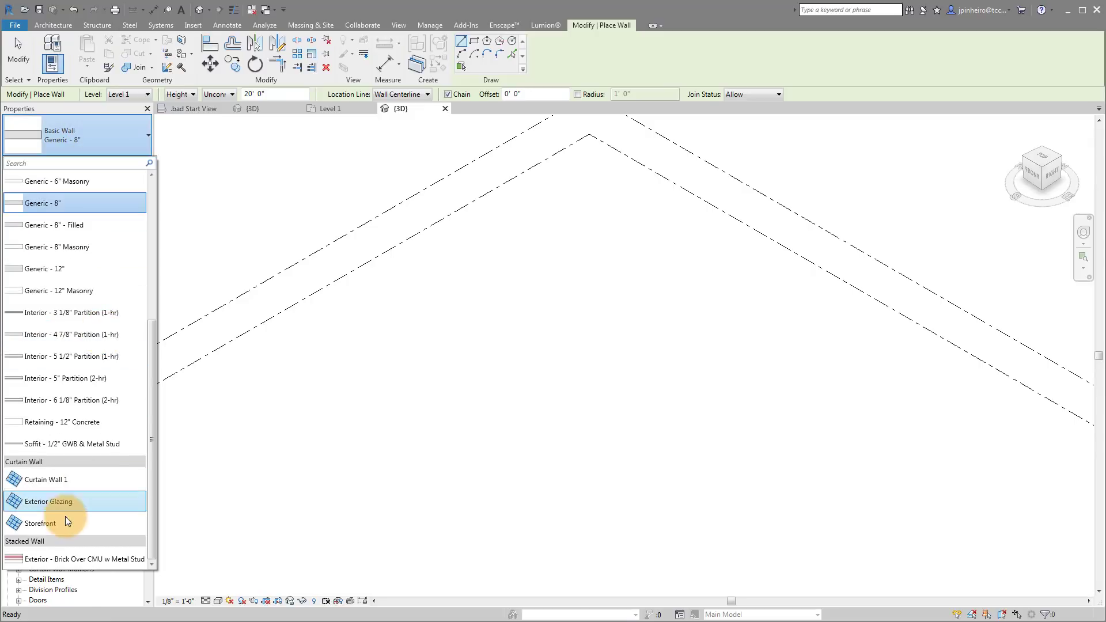
pyautogui.click(42, 479)
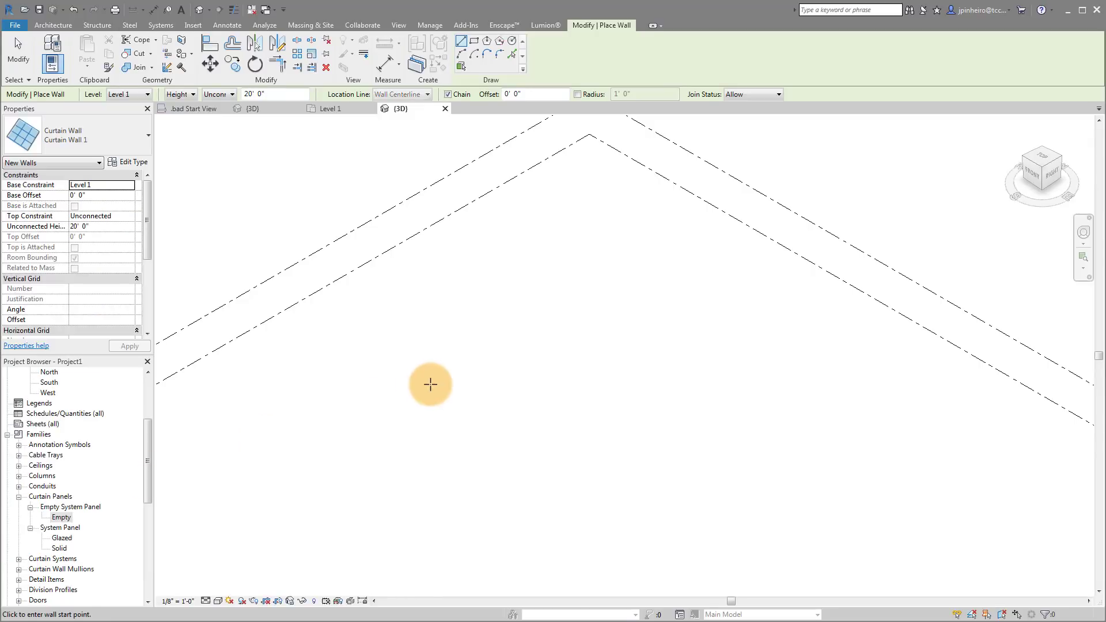
pyautogui.press('Escape')
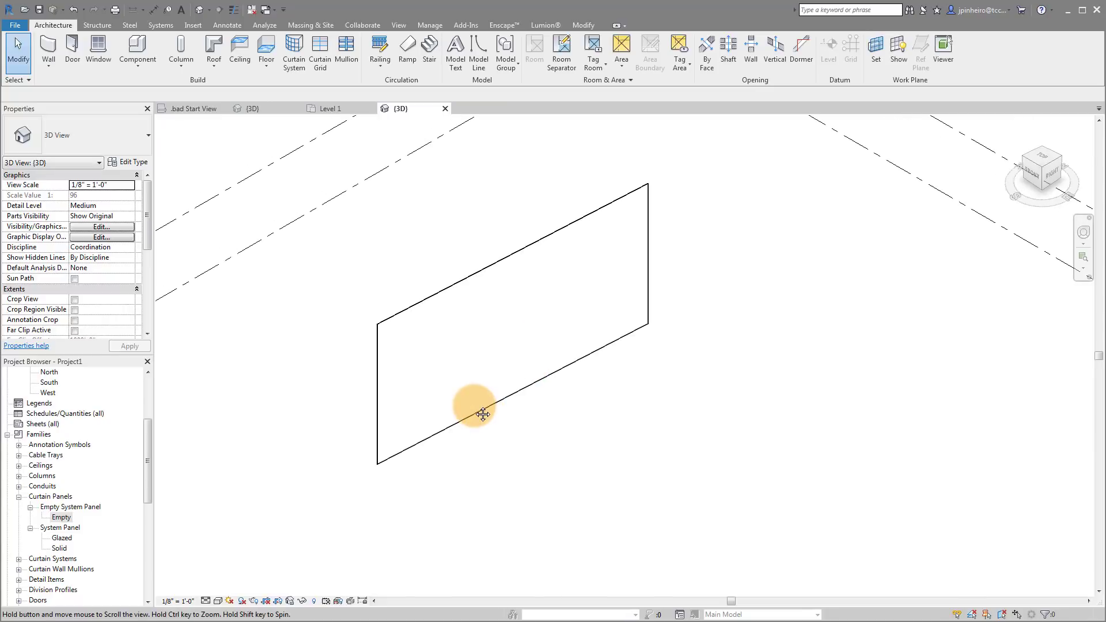
pyautogui.click(483, 415)
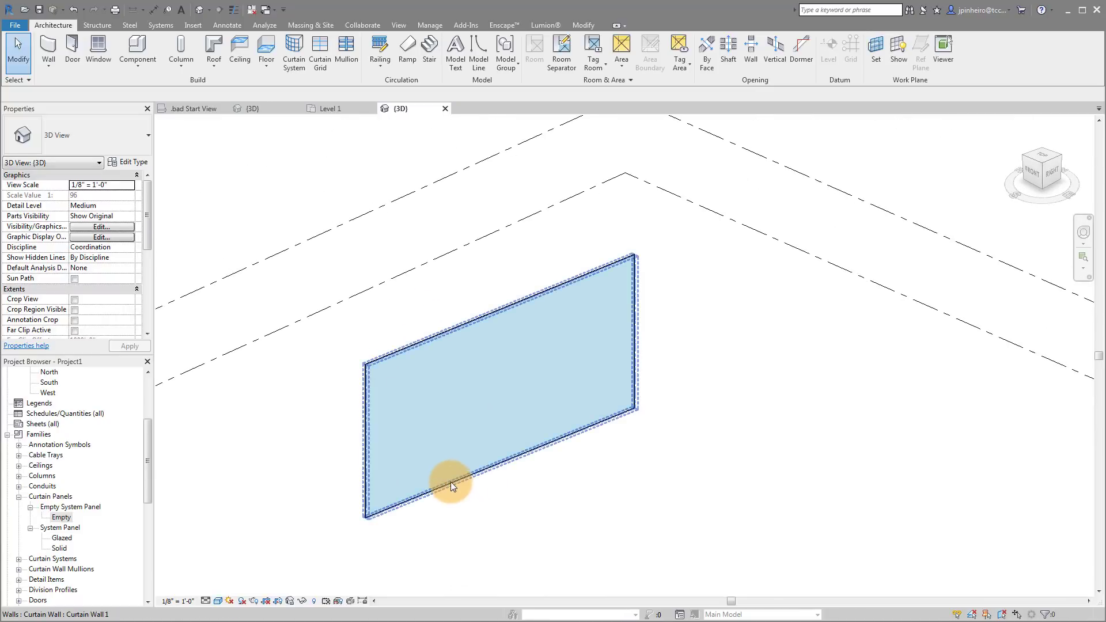
pyautogui.click(452, 486)
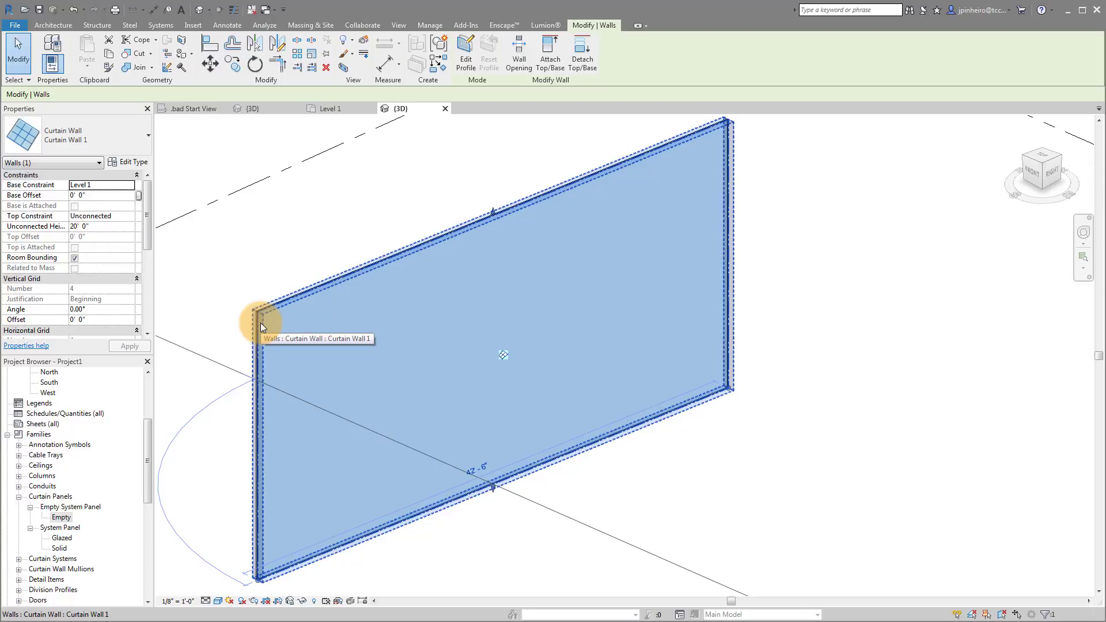
pyautogui.moveTo(263, 326)
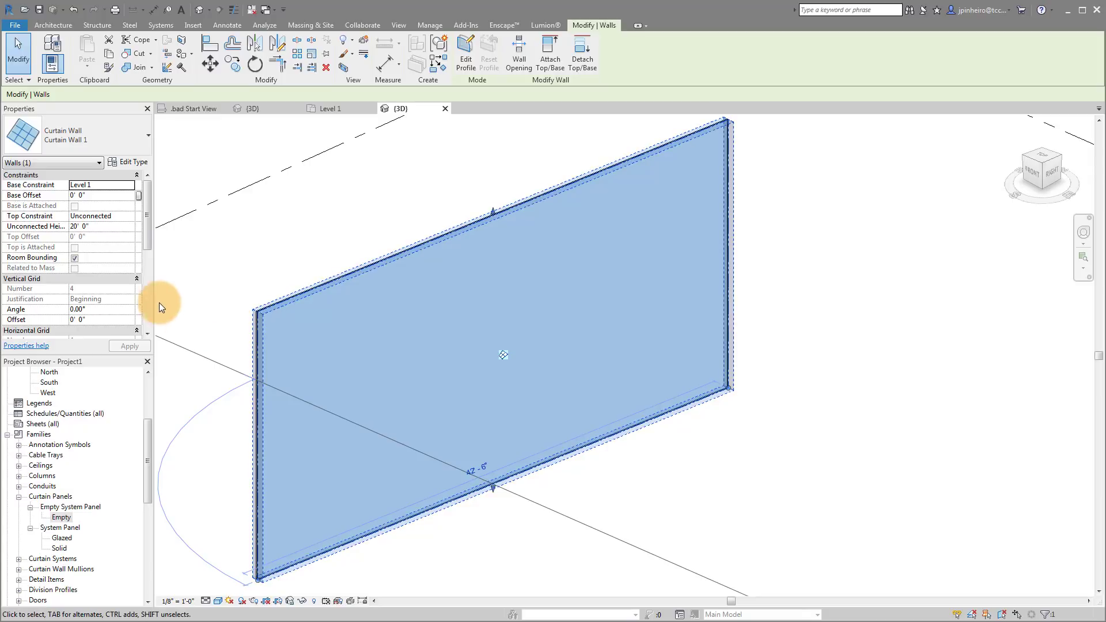
# - Duplicate the Curtain Wall 1 type under the name 'Wood Slat Wall'
pyautogui.click(131, 162)
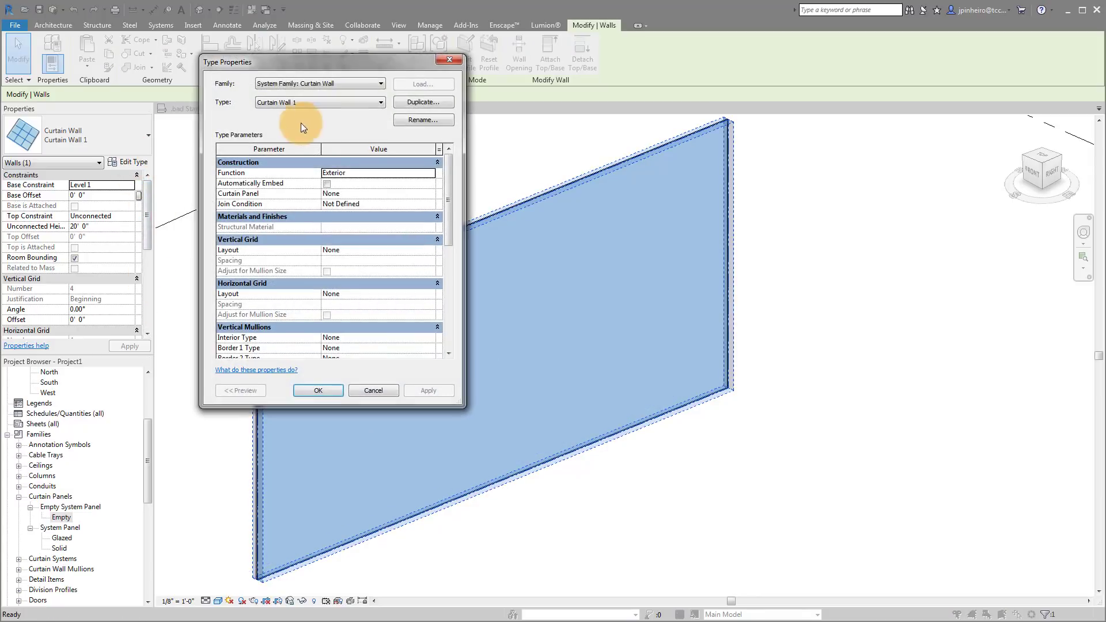
pyautogui.click(423, 103)
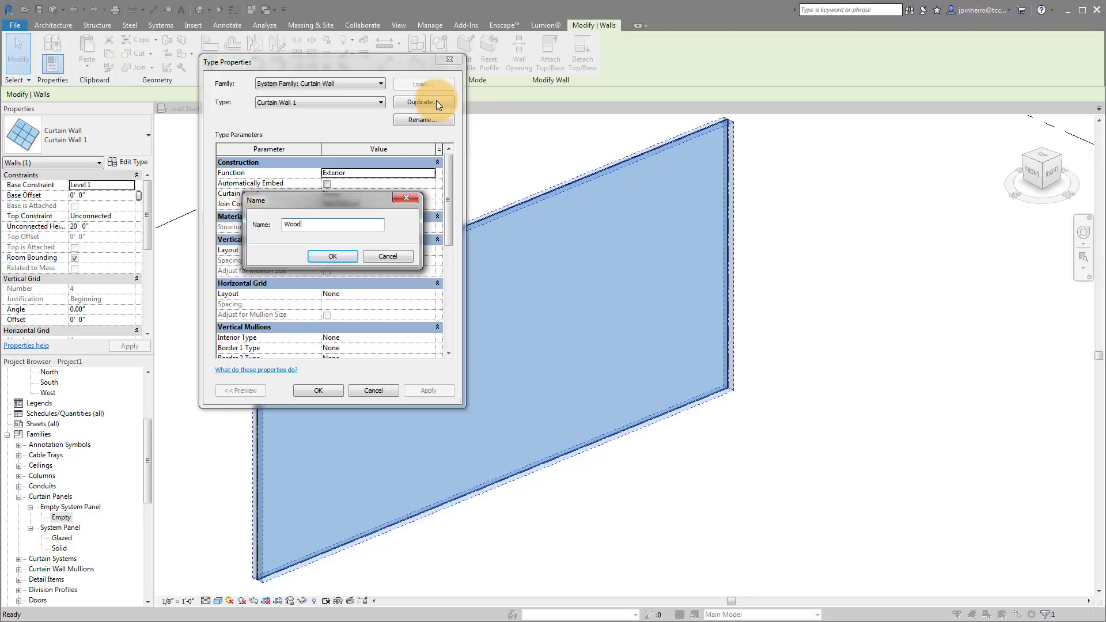
pyautogui.write('Slat Wall')
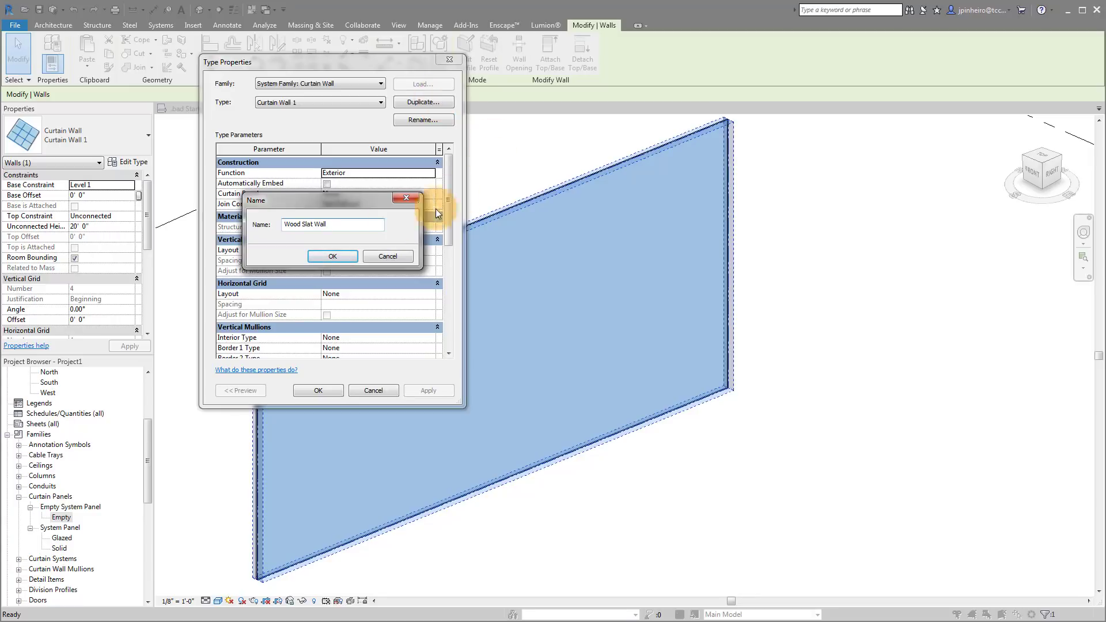
pyautogui.click(332, 256)
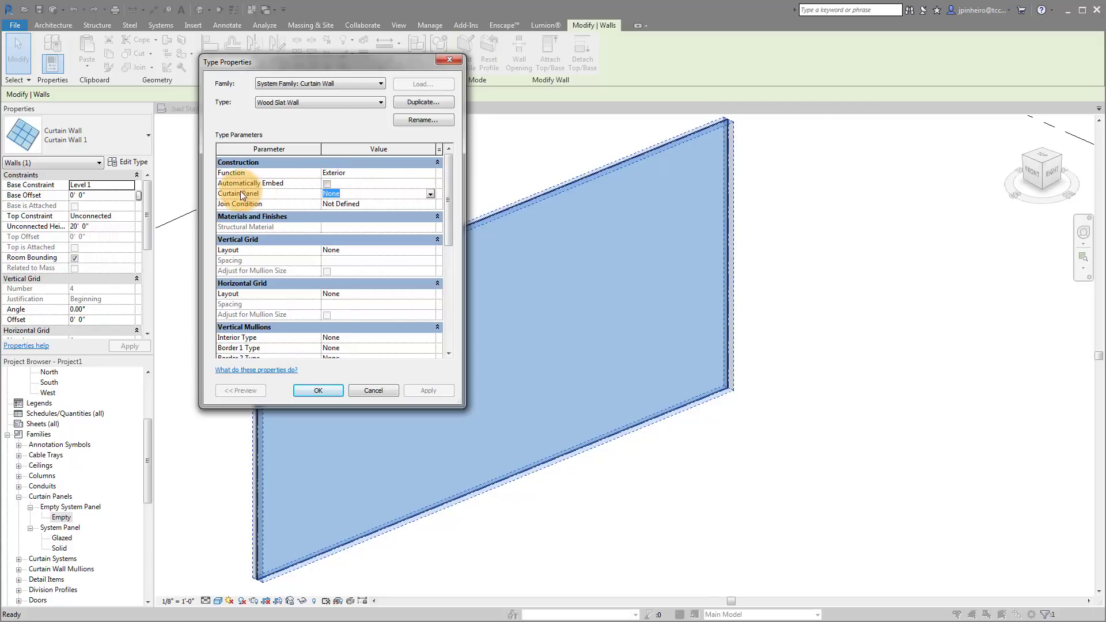
# - Set panels to Empty System Panel : Empty with a 5-foot fixed-distance horizontal grid
pyautogui.click(430, 194)
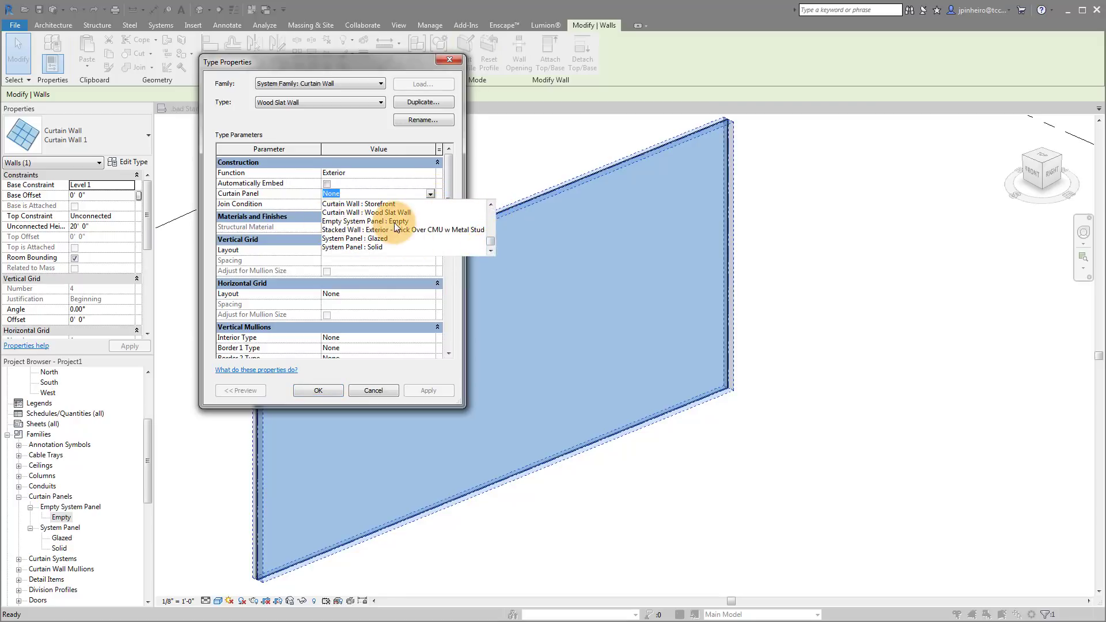
pyautogui.click(369, 221)
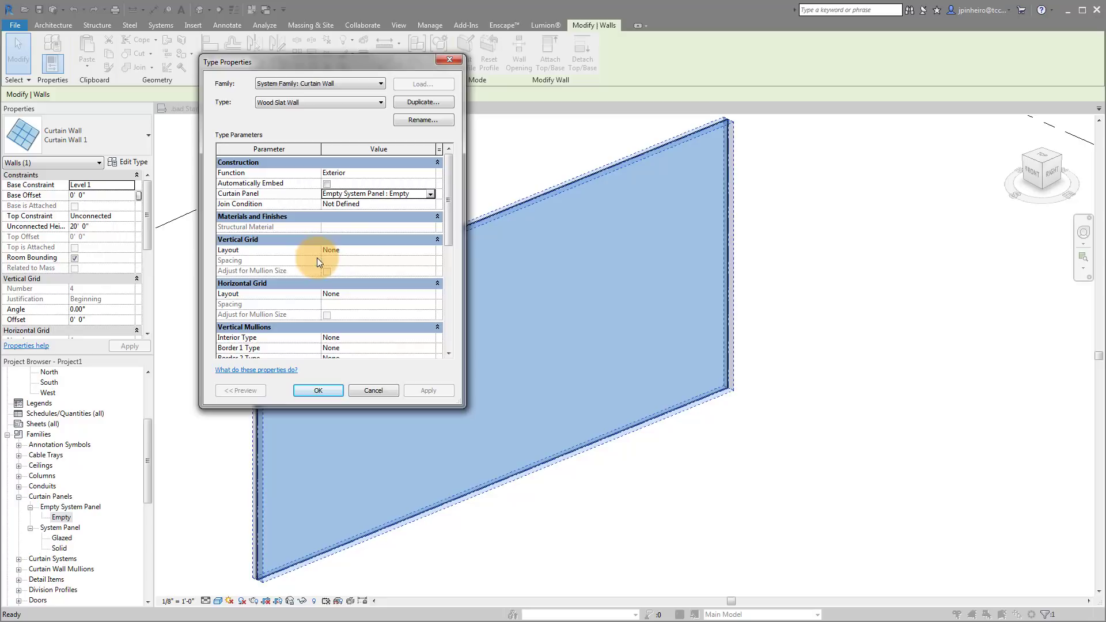
pyautogui.moveTo(429, 225)
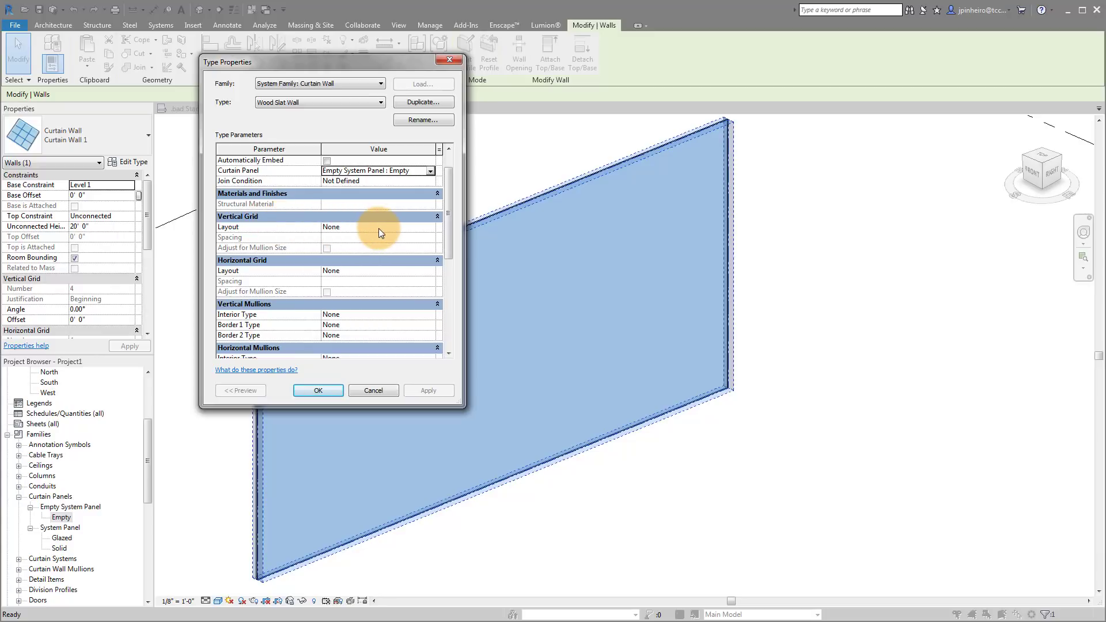
pyautogui.moveTo(354, 232)
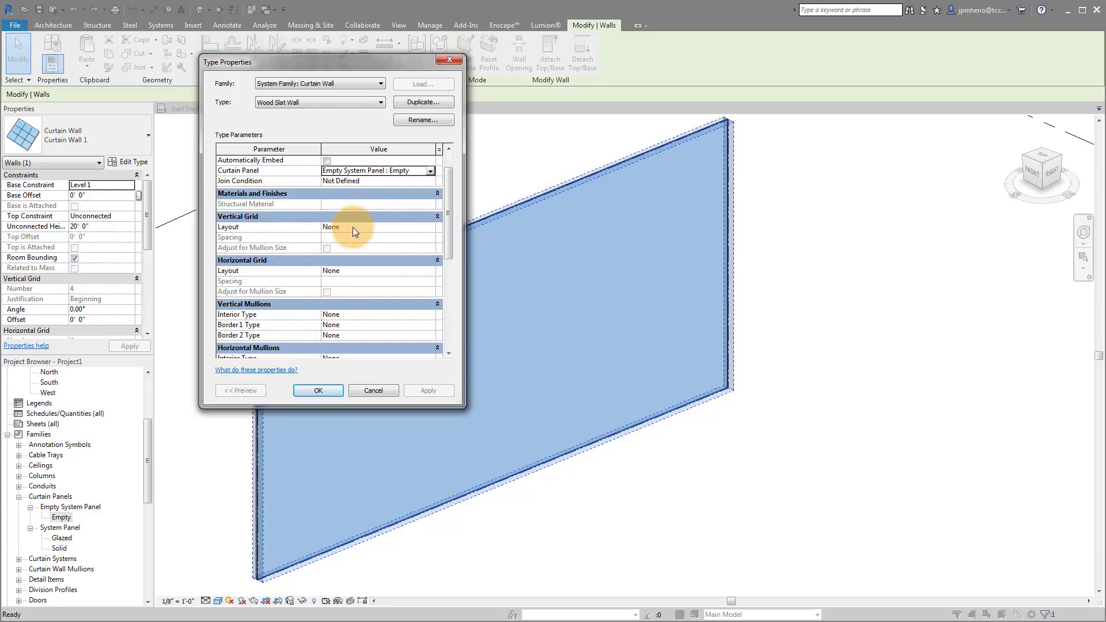
pyautogui.moveTo(323, 329)
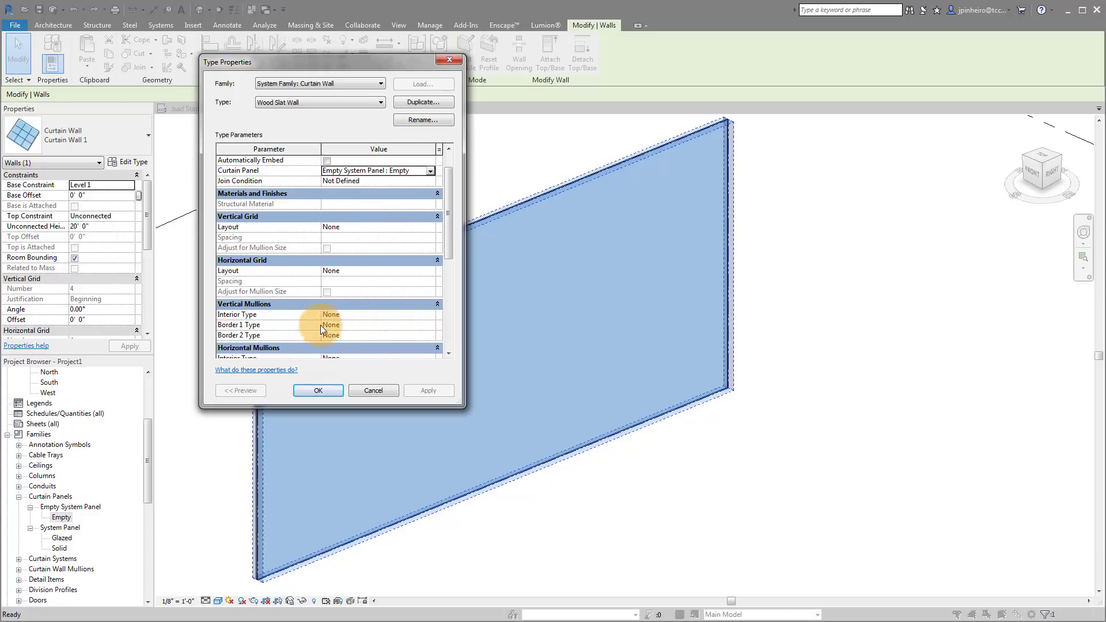
pyautogui.moveTo(386, 240)
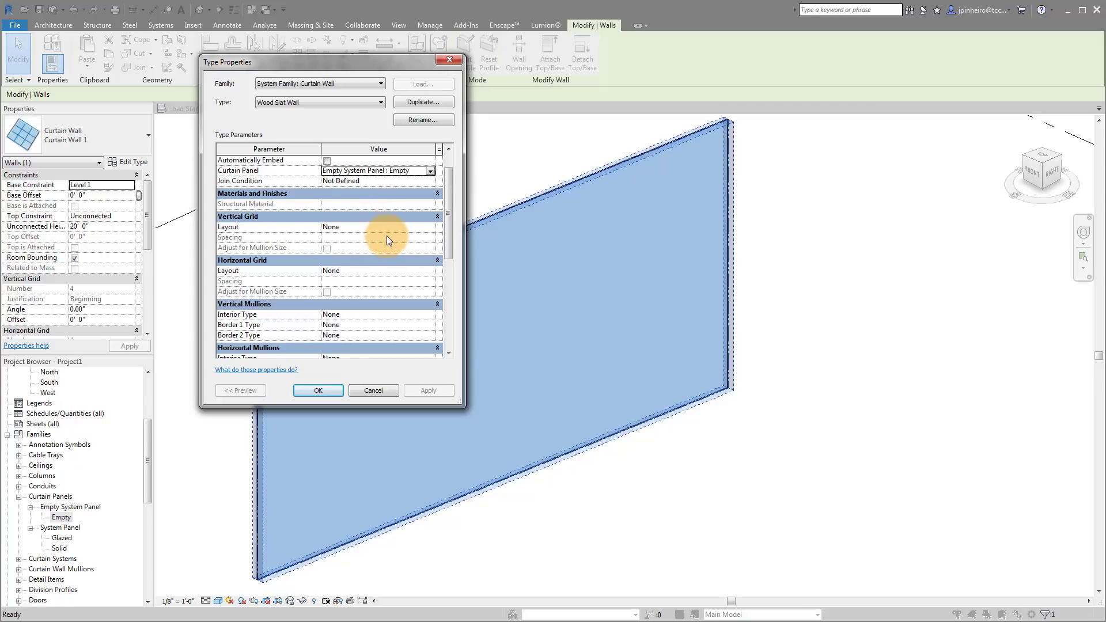
pyautogui.moveTo(393, 244)
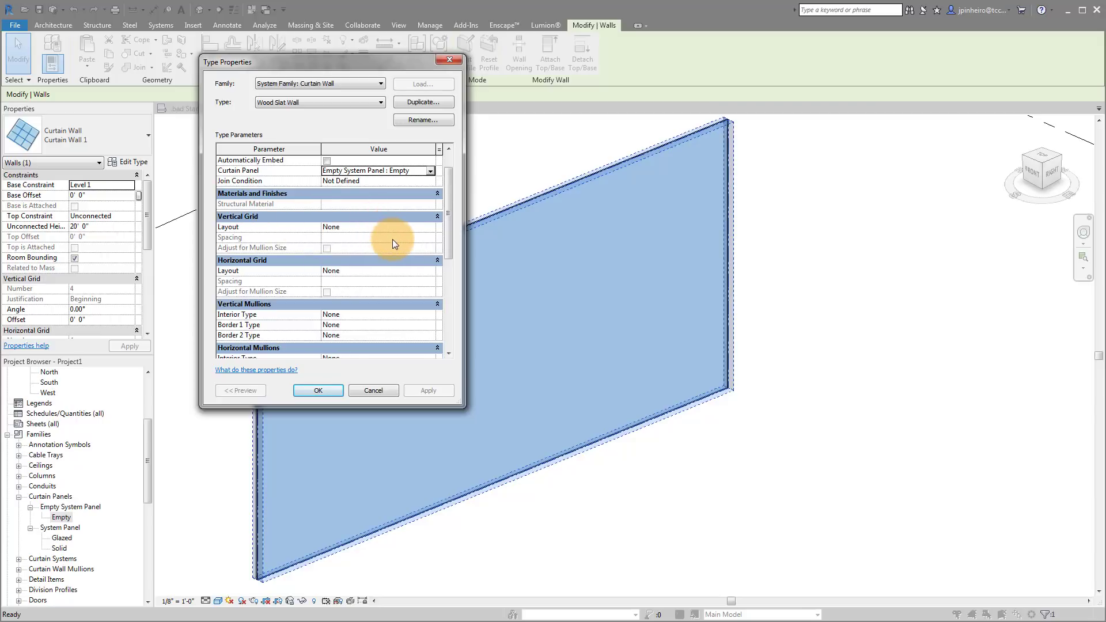
pyautogui.moveTo(398, 233)
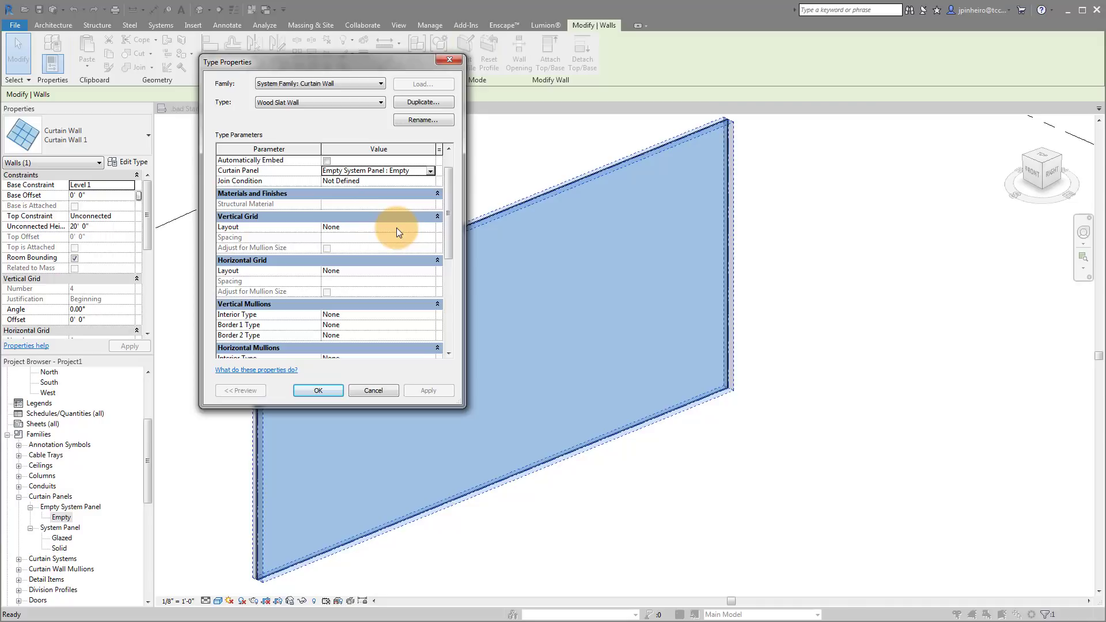
pyautogui.moveTo(390, 232)
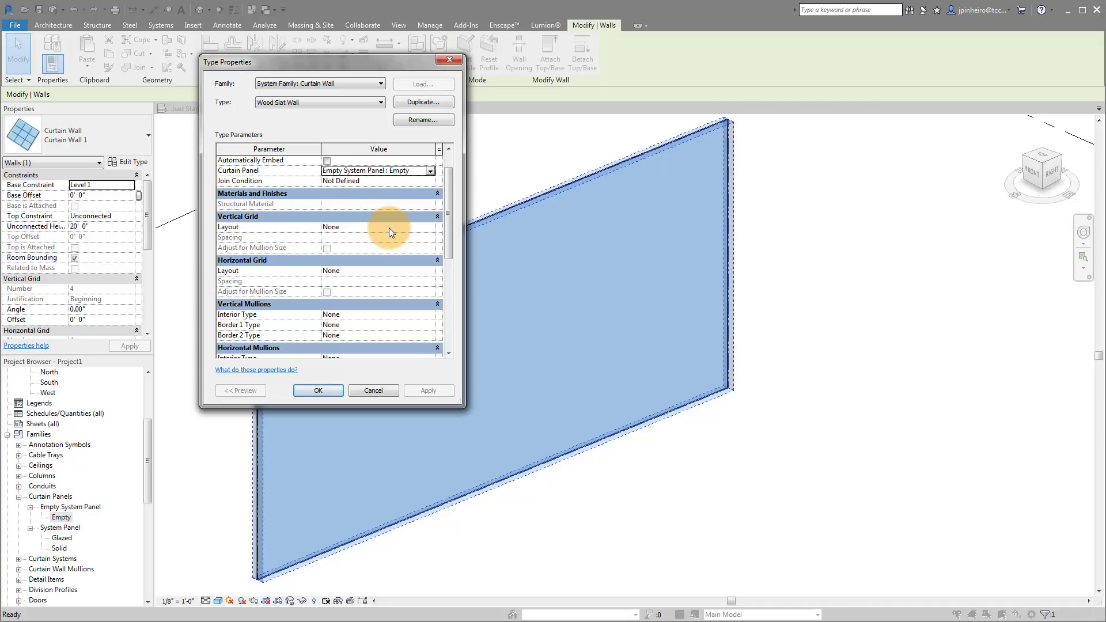
pyautogui.moveTo(429, 230)
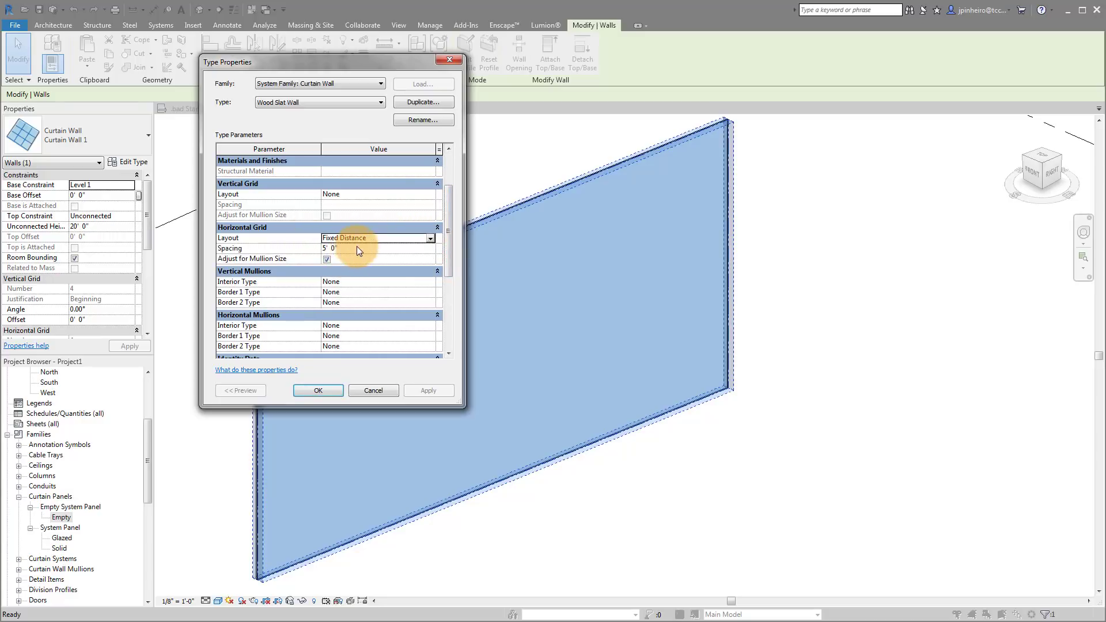
pyautogui.click(332, 248)
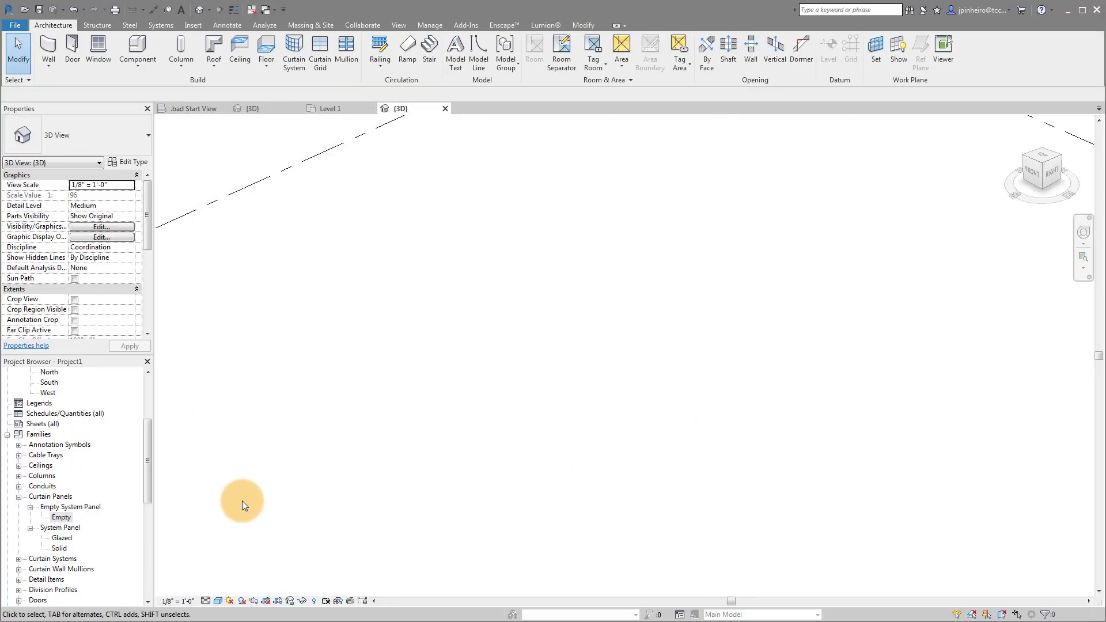
# - Check the wall's type and view the Empty panel type's properties, including 4-inch thickness
pyautogui.click(295, 298)
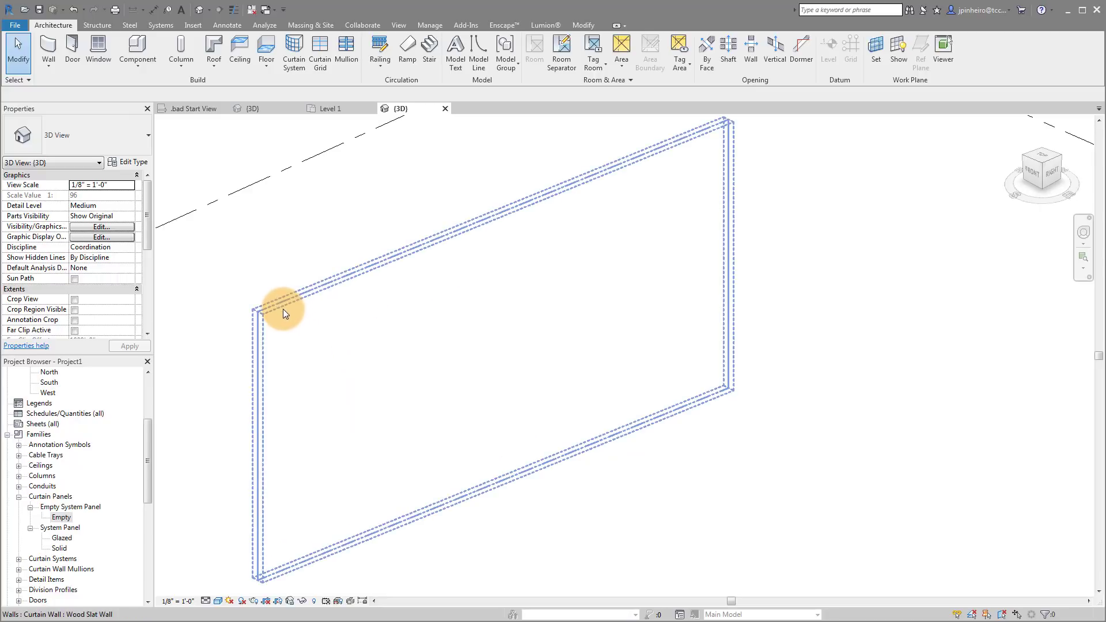
pyautogui.click(62, 486)
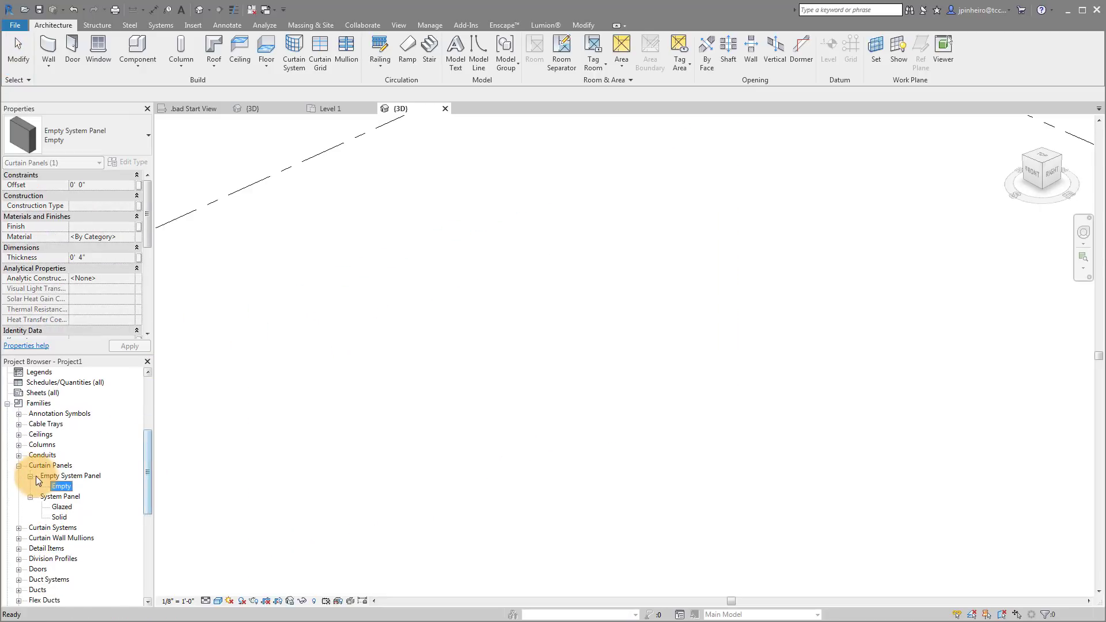
pyautogui.moveTo(46, 496)
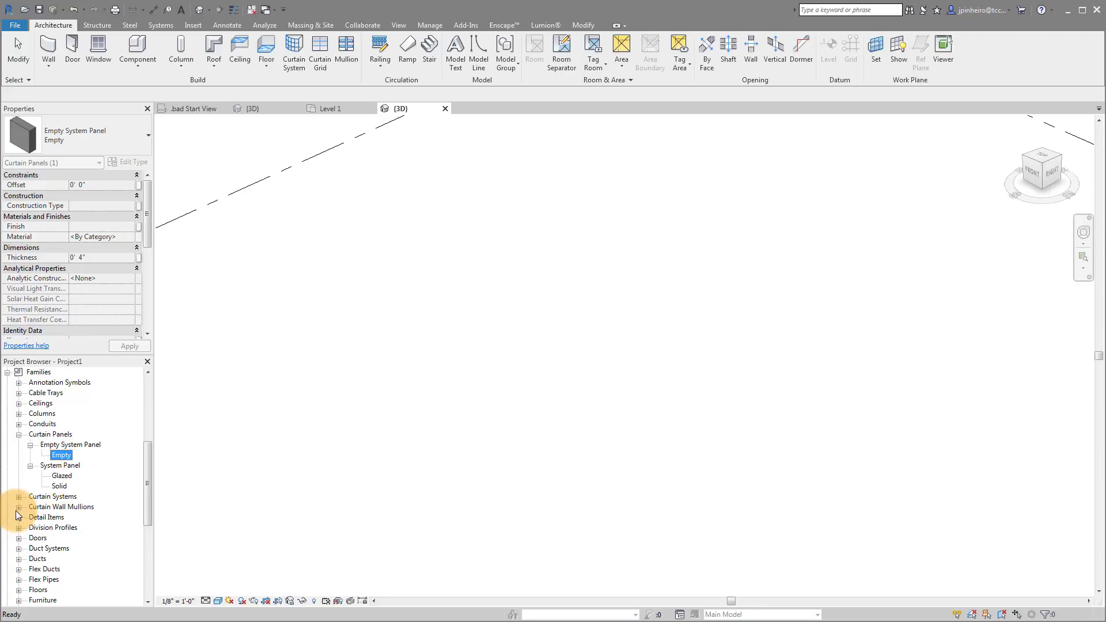
# - Duplicate the 1" Square rectangular mullion type and name the copy Wood Slat
pyautogui.click(19, 506)
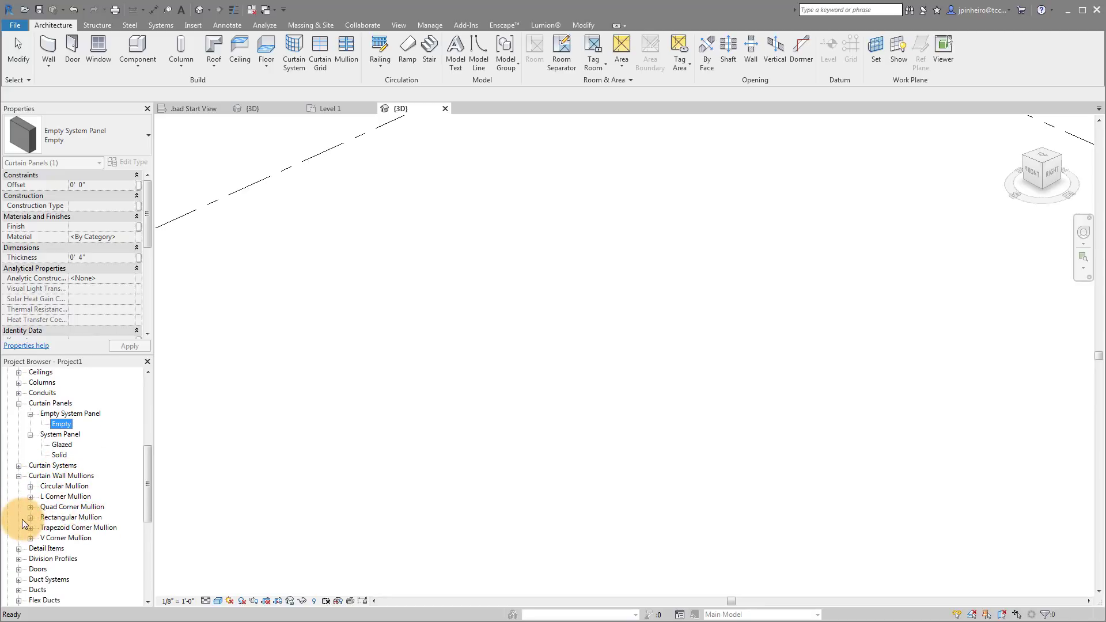
pyautogui.click(31, 517)
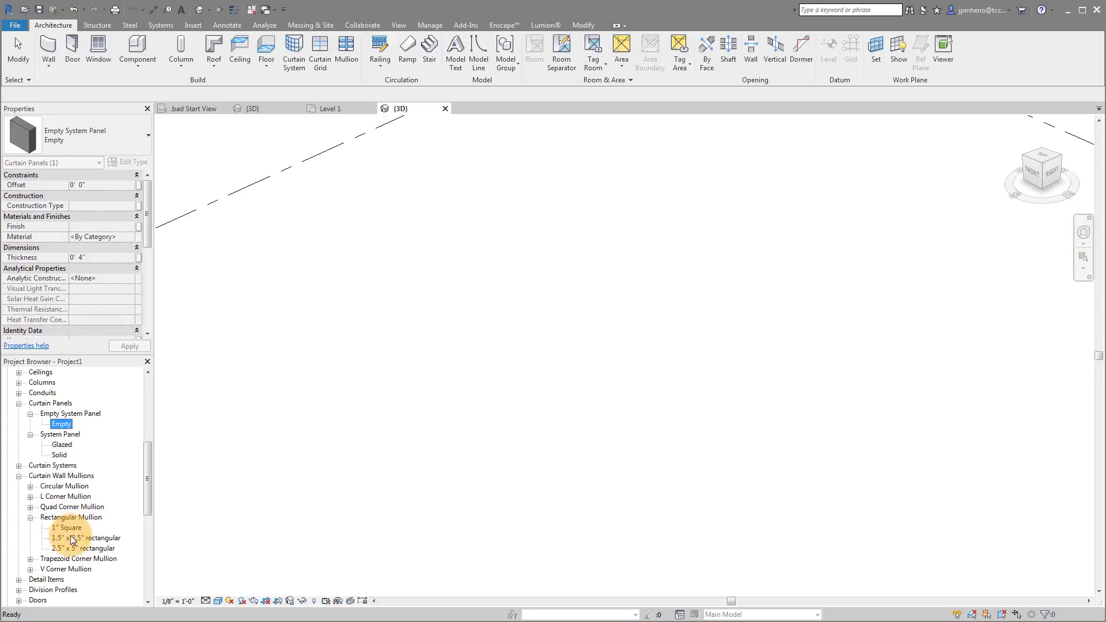
pyautogui.click(68, 527)
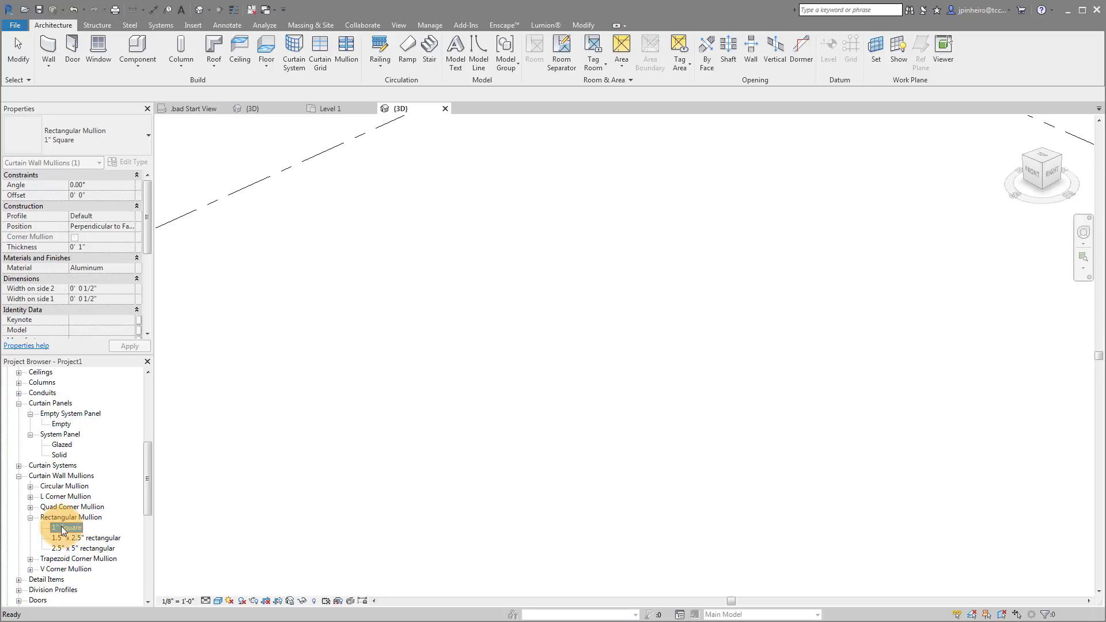
pyautogui.rightClick(64, 528)
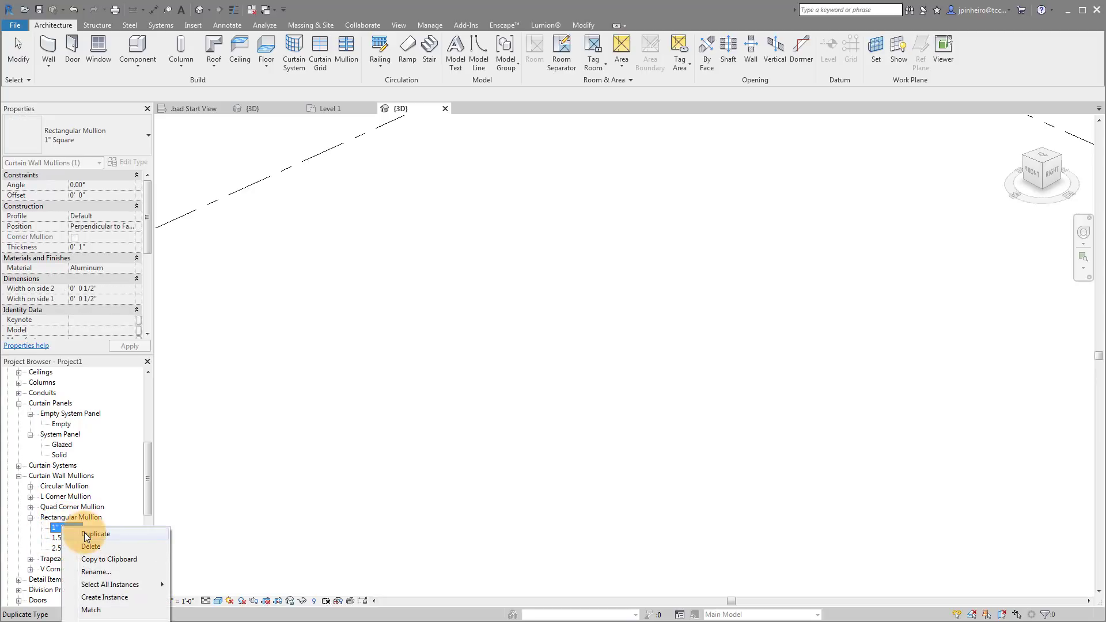
pyautogui.click(97, 534)
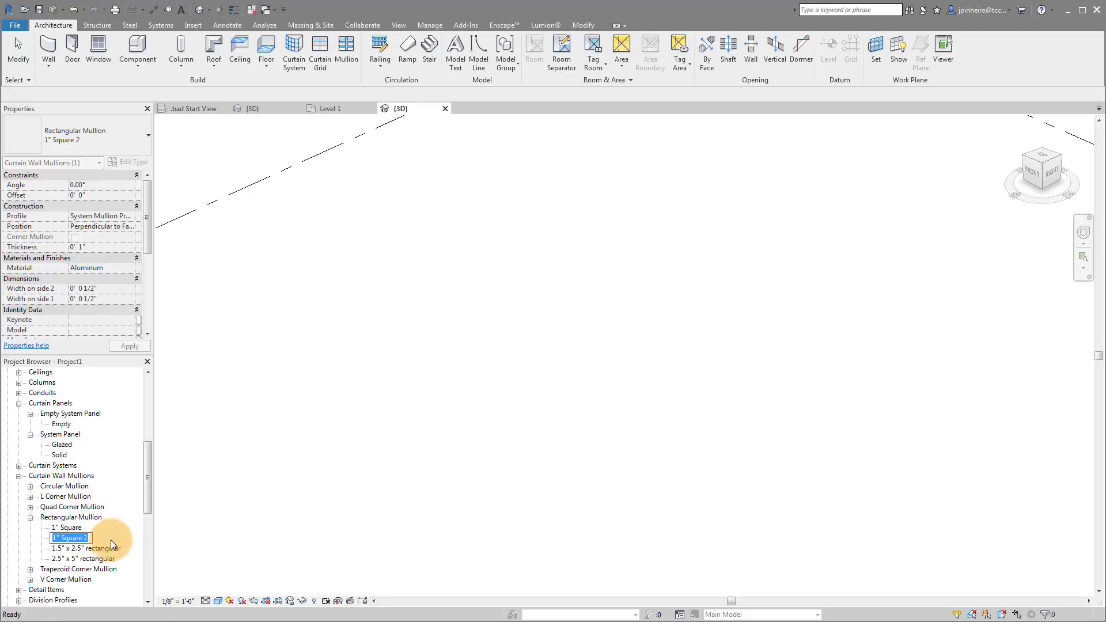
pyautogui.write('Wood Slab')
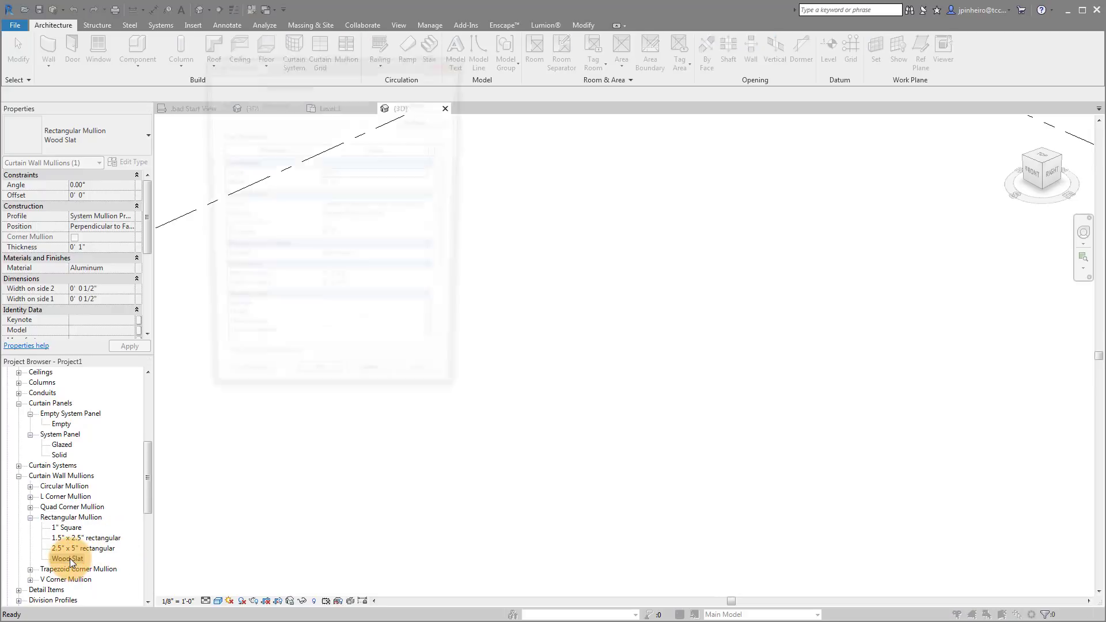
# - Set Width on side 1 and side 2 of the Wood Slat mullion to 0' 2"
pyautogui.click(131, 162)
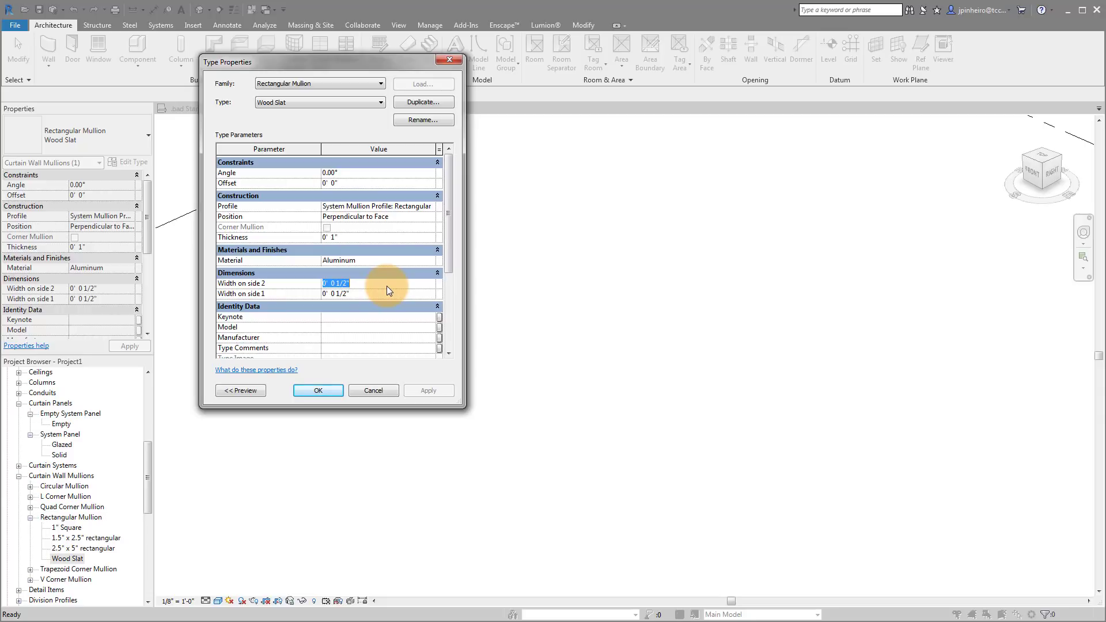
pyautogui.write('1')
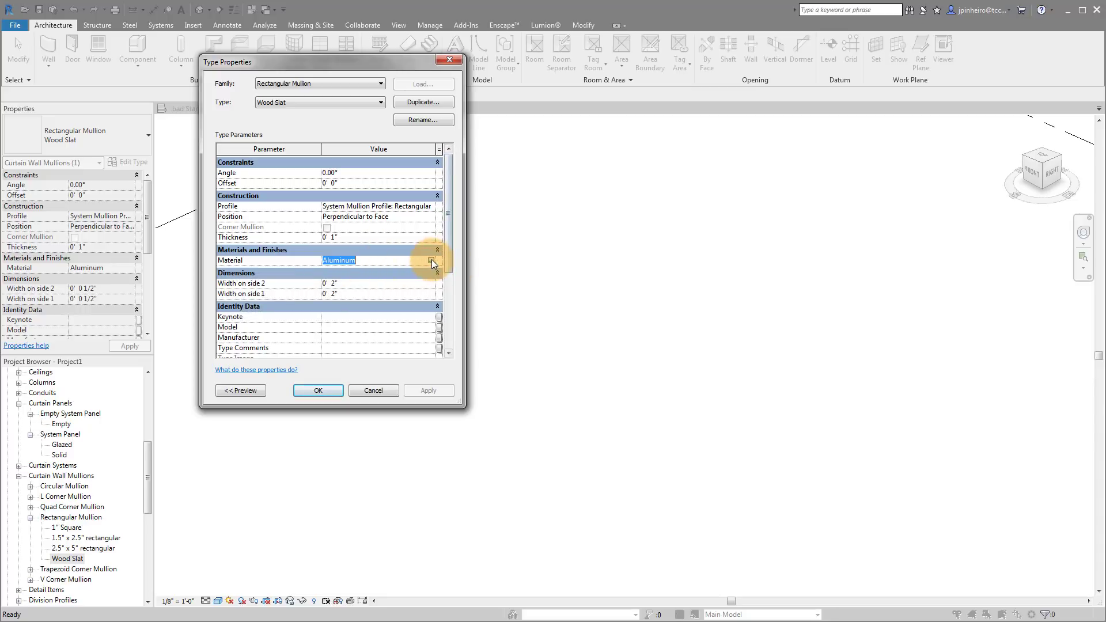
# - Assign the Wood - Stained material to the Wood Slat mullion and confirm its type properties
pyautogui.click(431, 263)
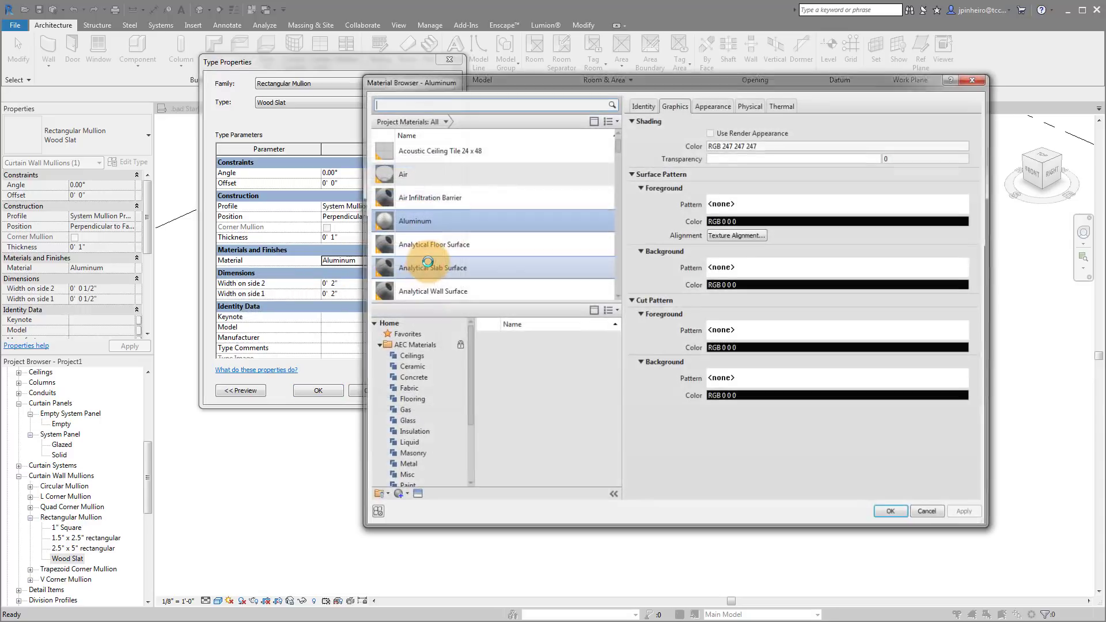
pyautogui.write('wood')
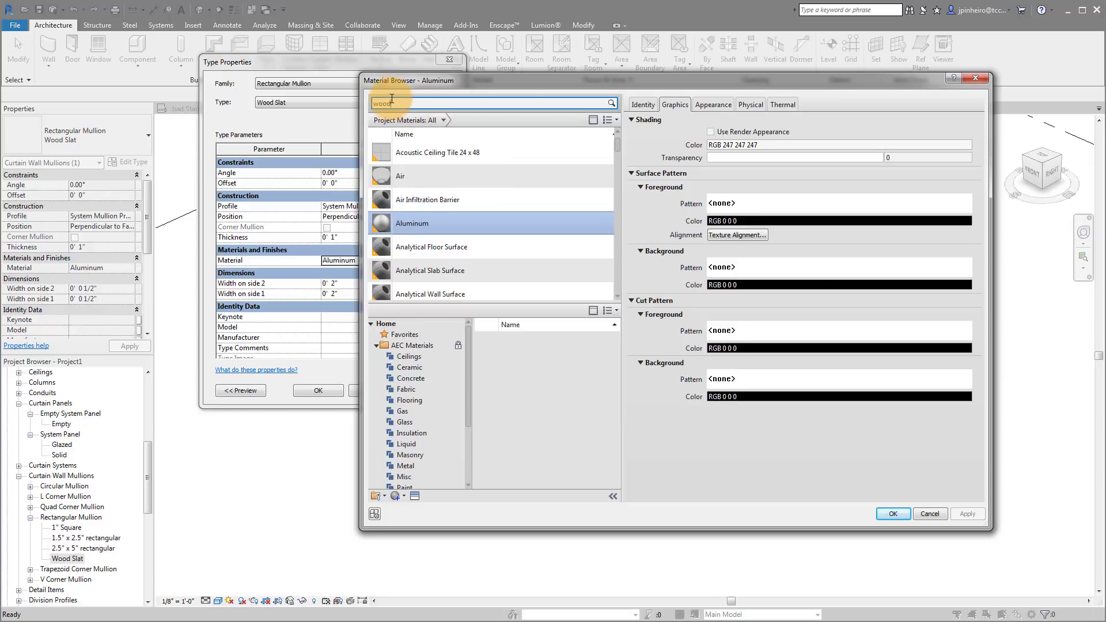
pyautogui.write('wood')
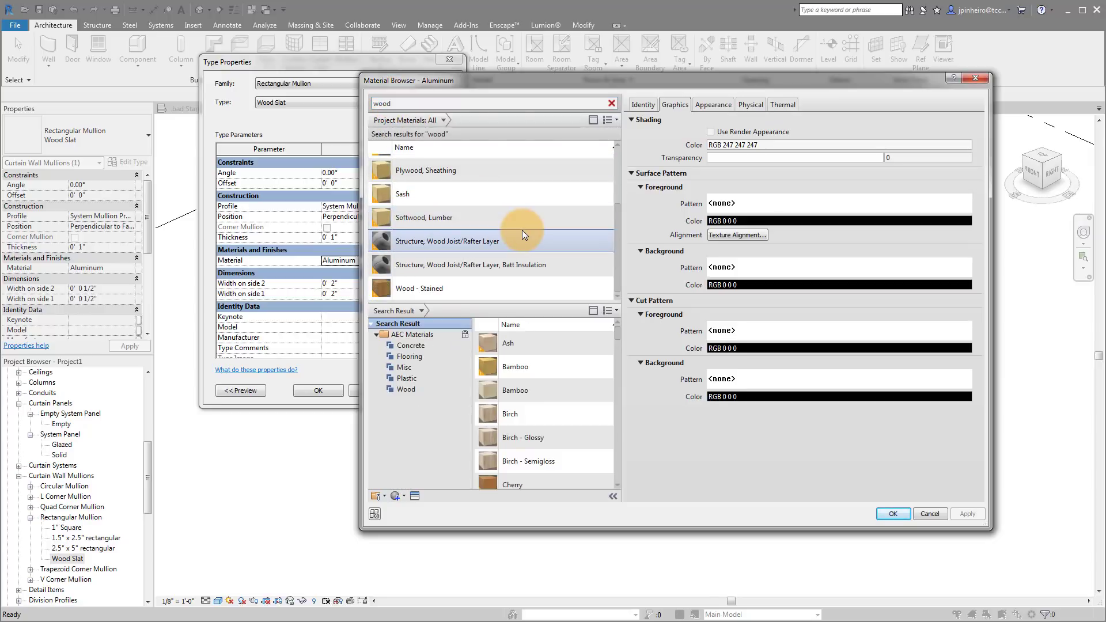
pyautogui.click(419, 288)
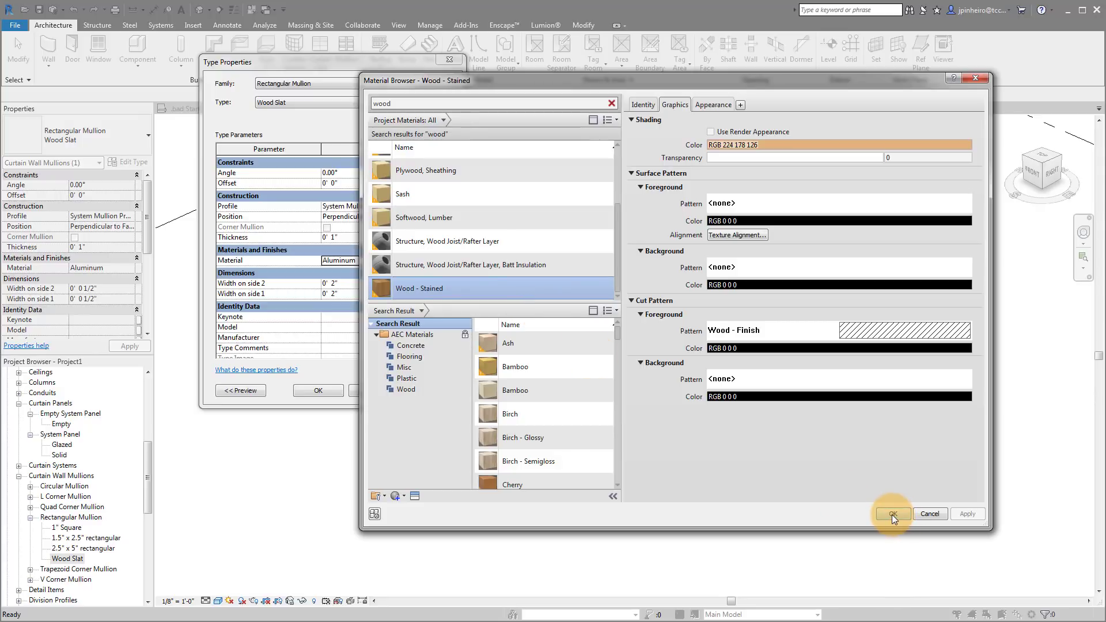
pyautogui.click(892, 514)
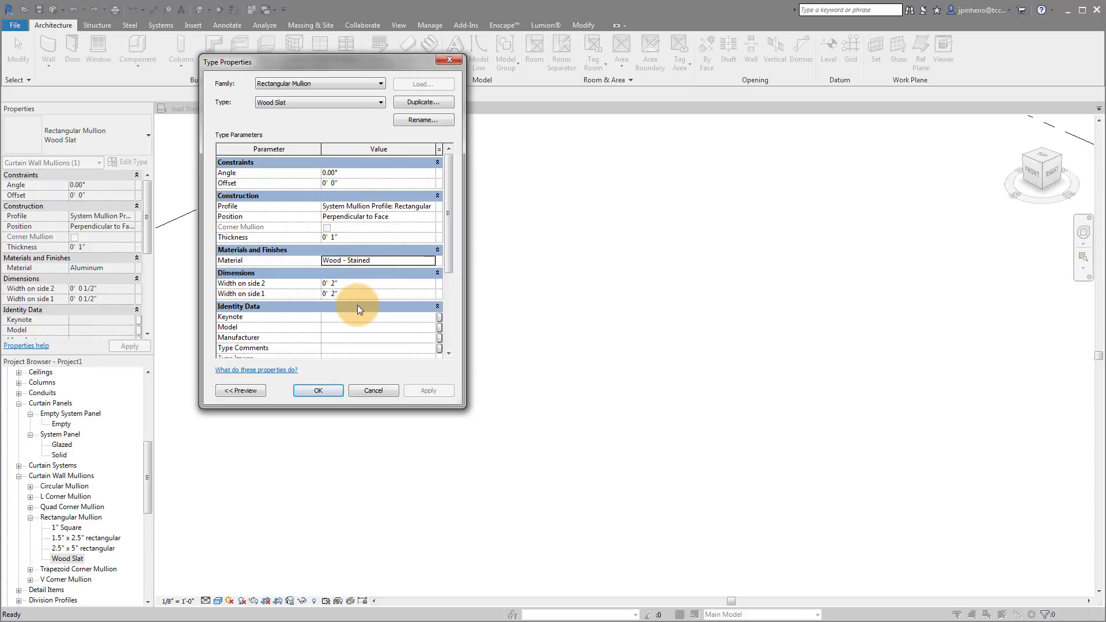
pyautogui.moveTo(361, 352)
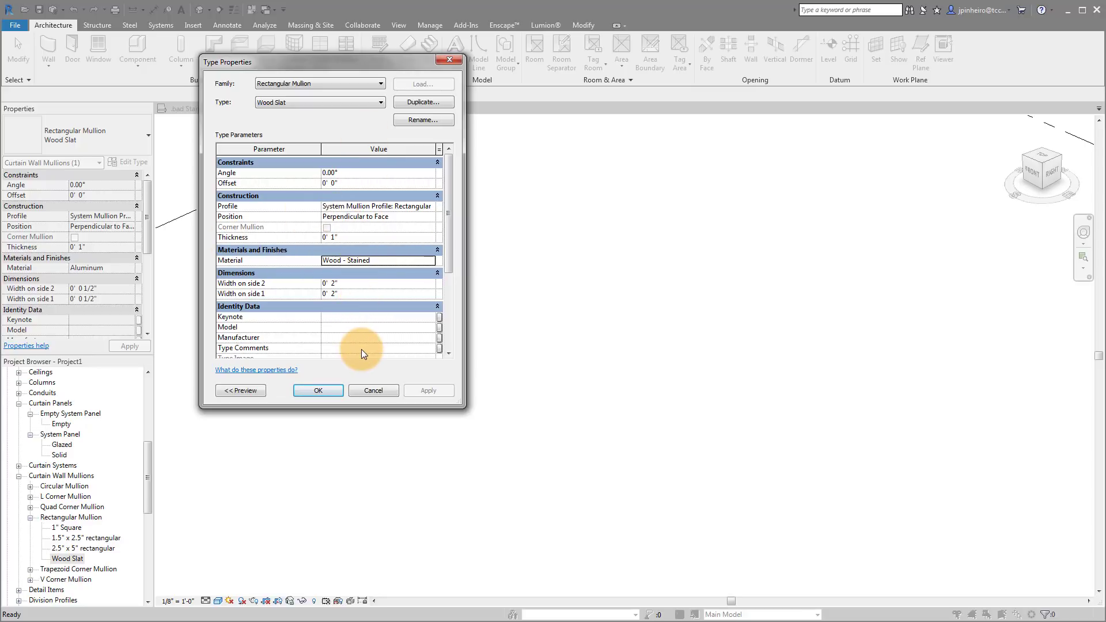
pyautogui.moveTo(317, 390)
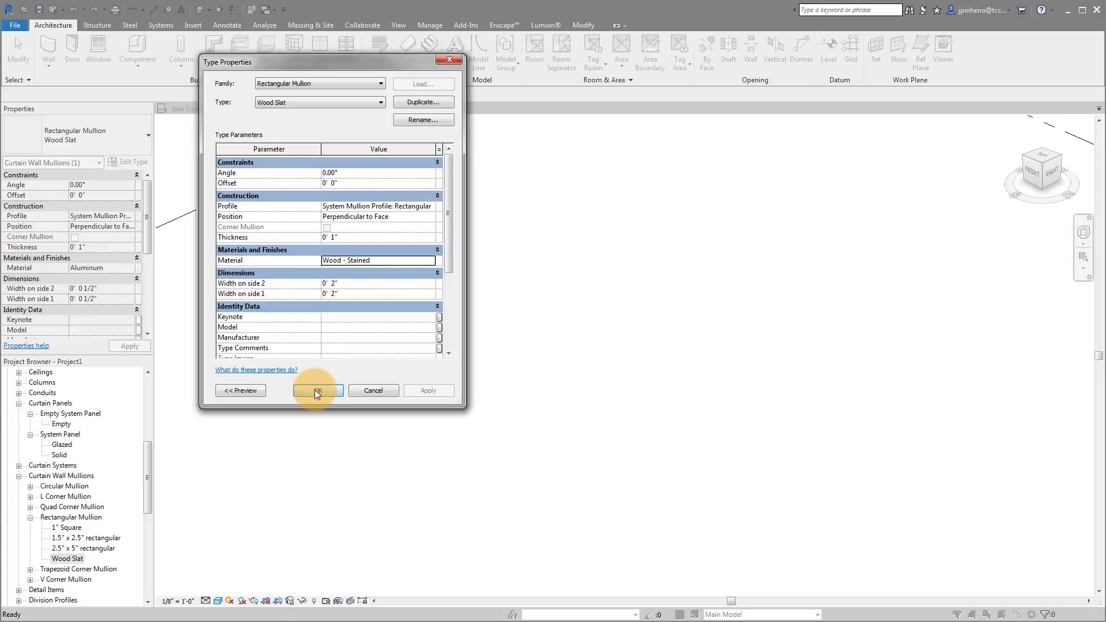
pyautogui.click(318, 390)
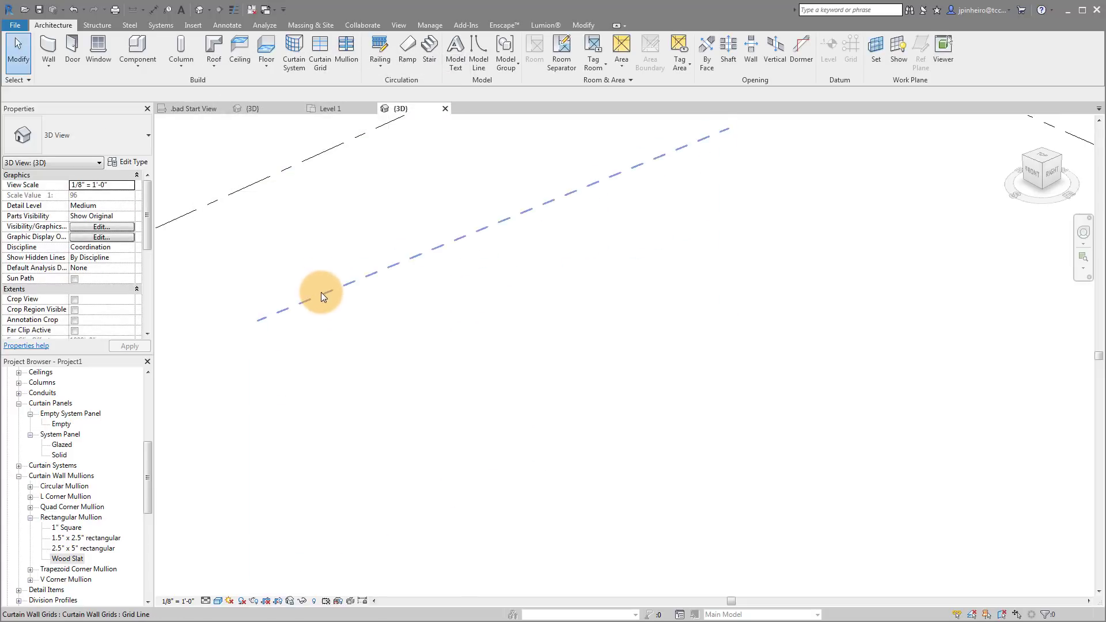
# - In the Wood Slat Wall type properties, set the horizontal interior, Border 1 and Border 2 mullions to Rectangular Mullion : Wood Slat
pyautogui.click(321, 295)
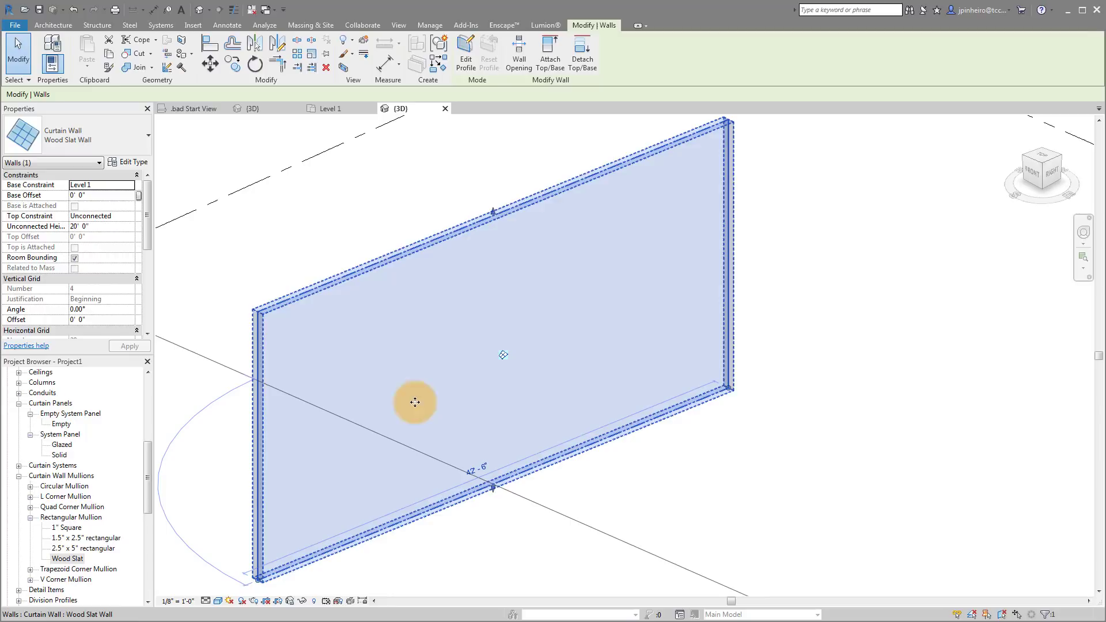
pyautogui.click(131, 161)
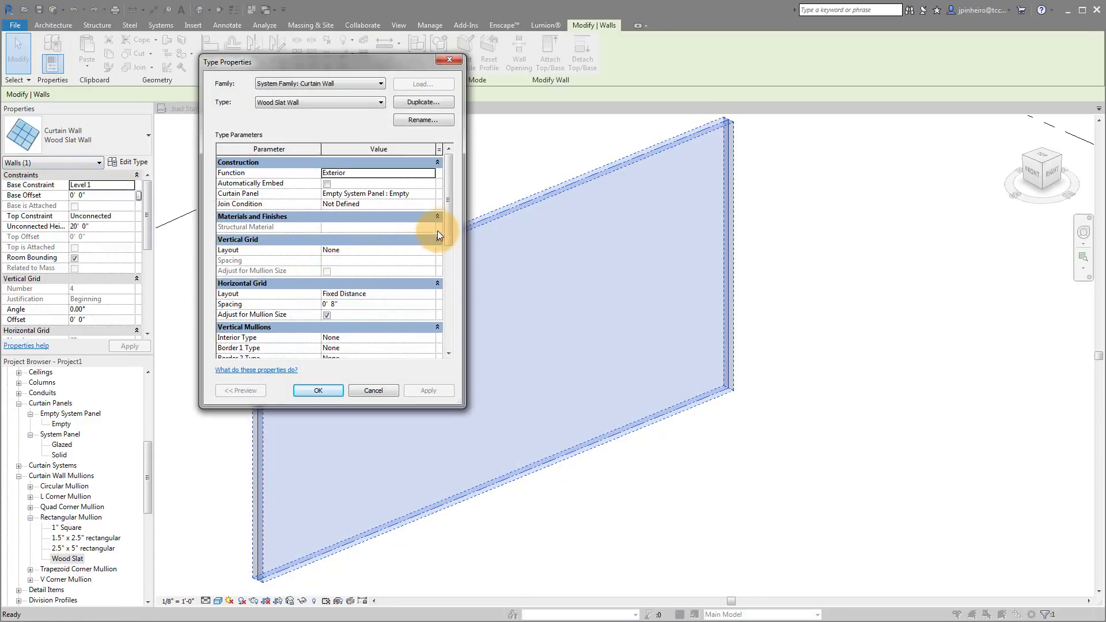
pyautogui.scroll(-3)
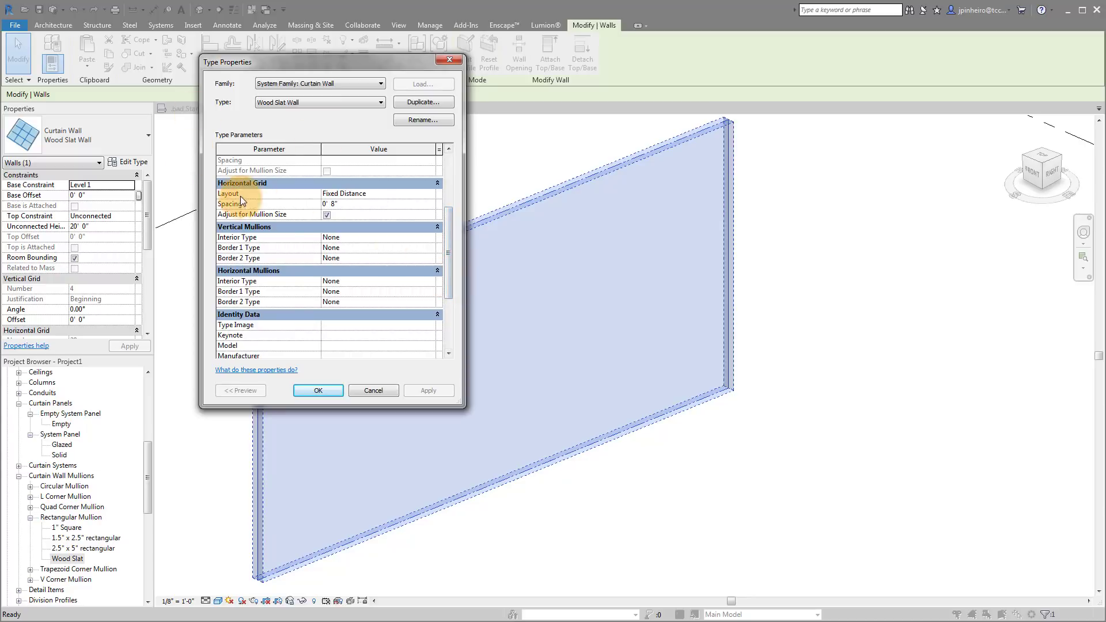
pyautogui.moveTo(359, 291)
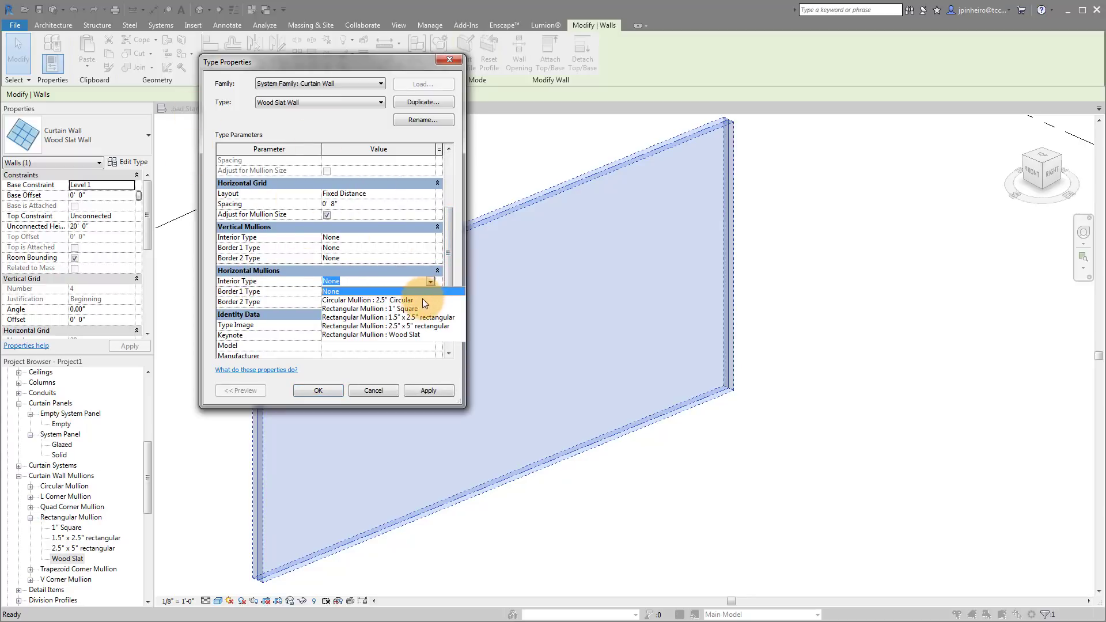
pyautogui.click(378, 335)
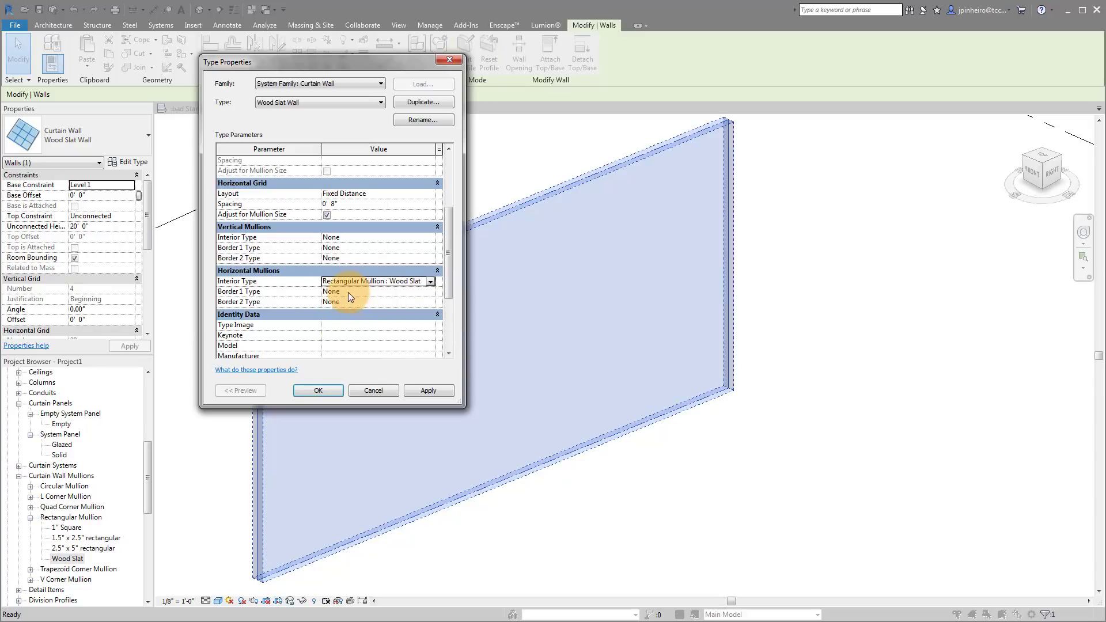
pyautogui.click(428, 291)
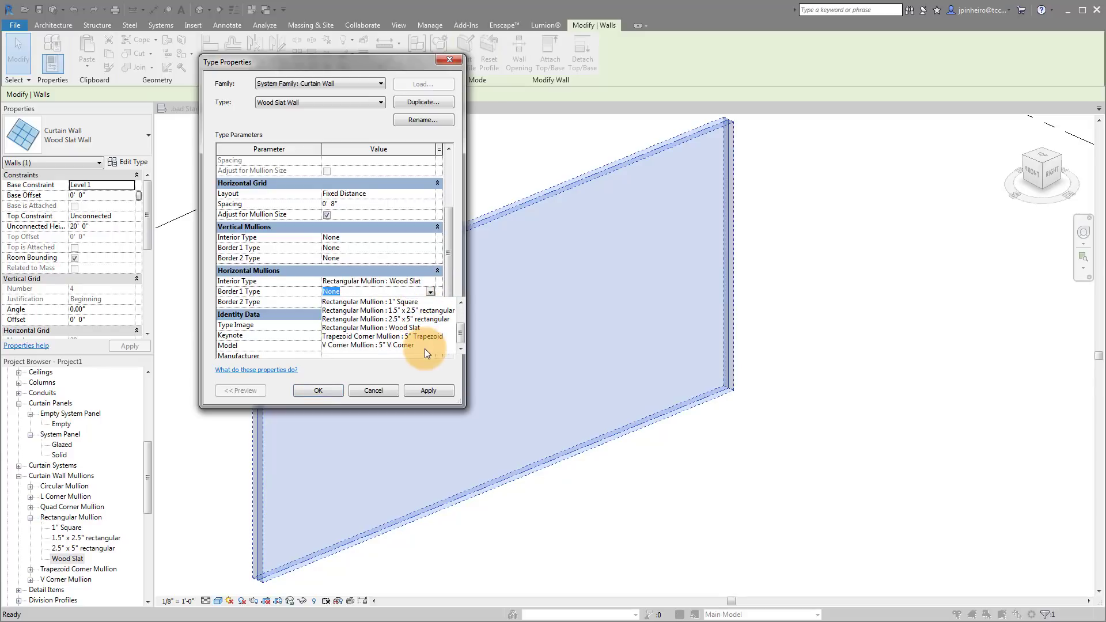
pyautogui.moveTo(402, 327)
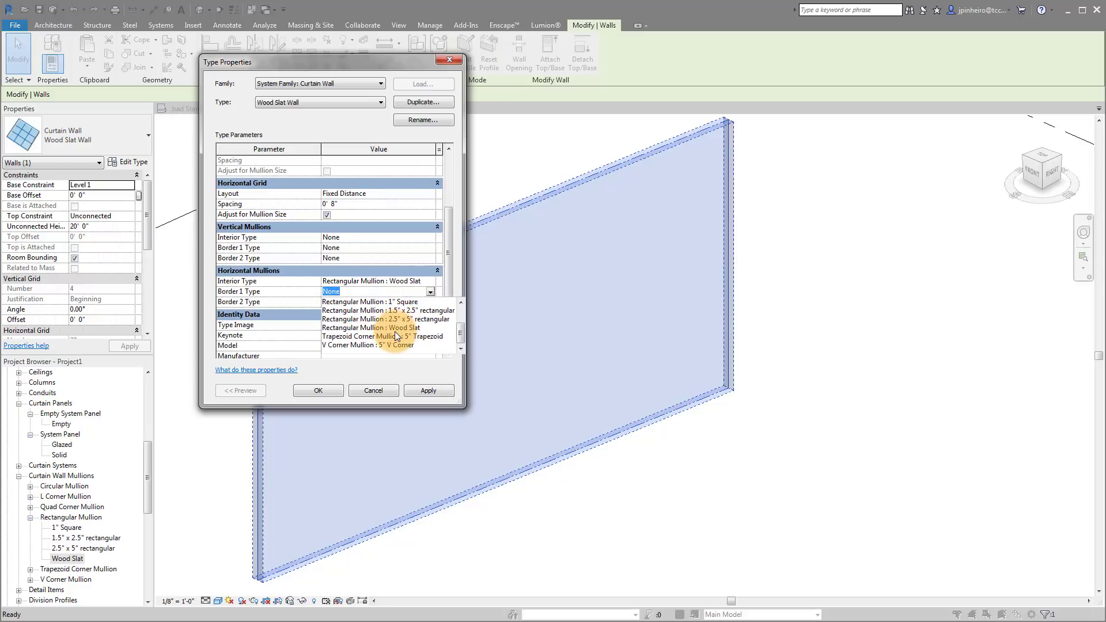
pyautogui.scroll(3)
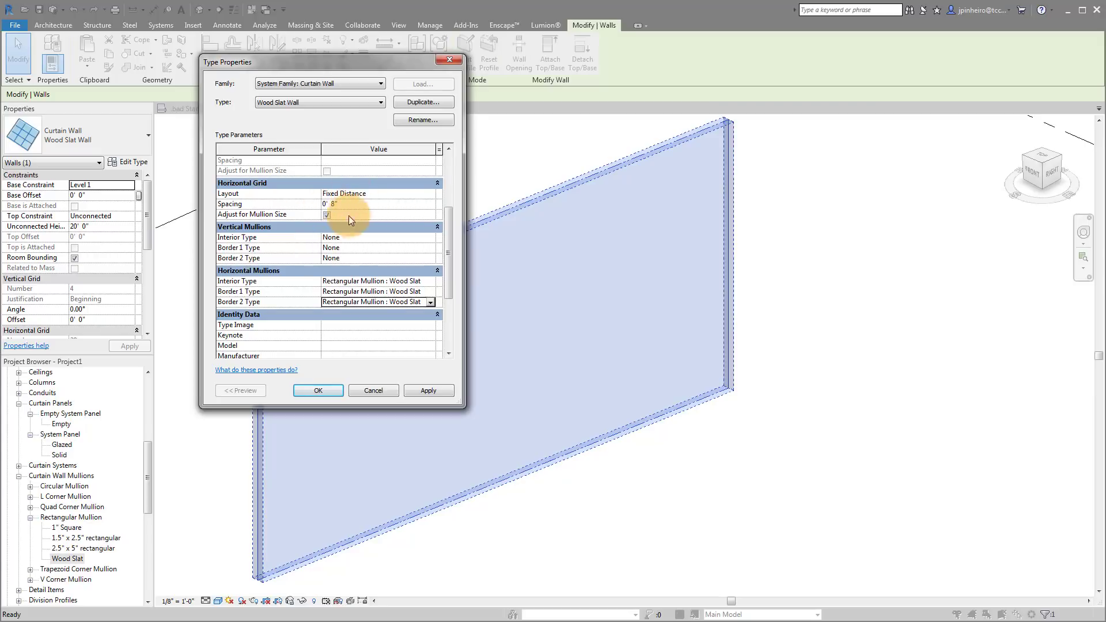
pyautogui.moveTo(223, 292)
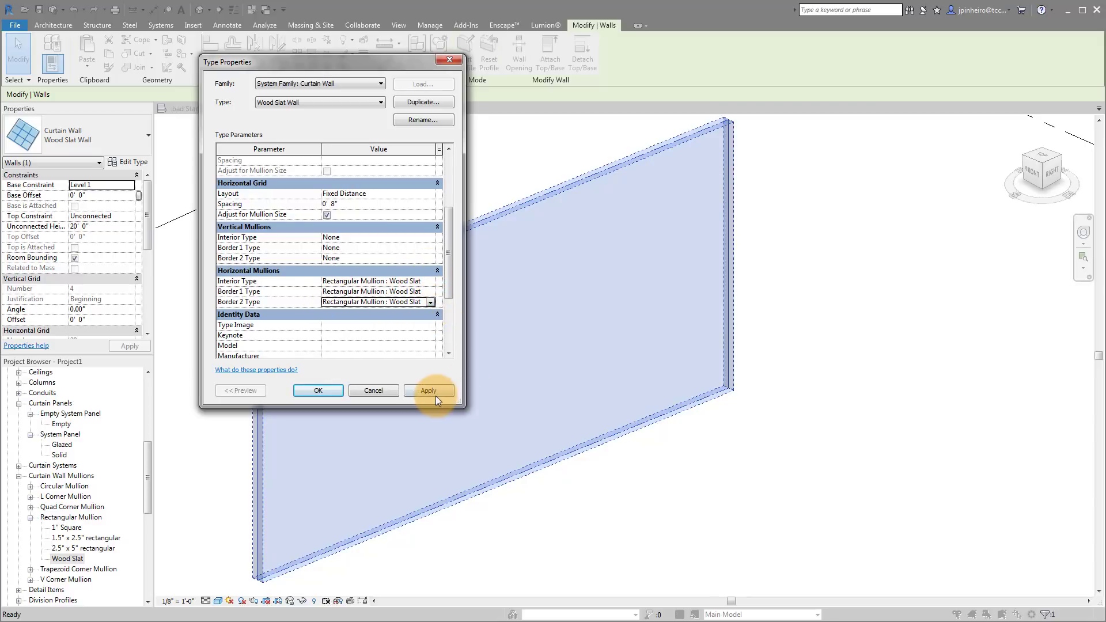
# - Apply and confirm the Wood Slat mullion settings, then select the wall to inspect the stained slats in 3D
pyautogui.click(428, 390)
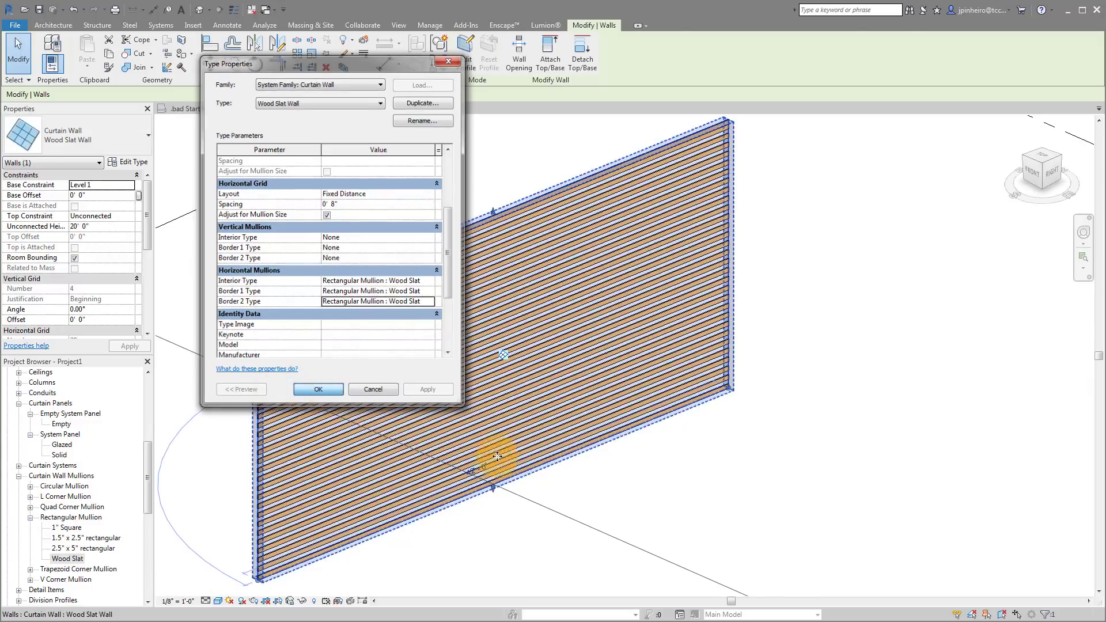
pyautogui.click(317, 388)
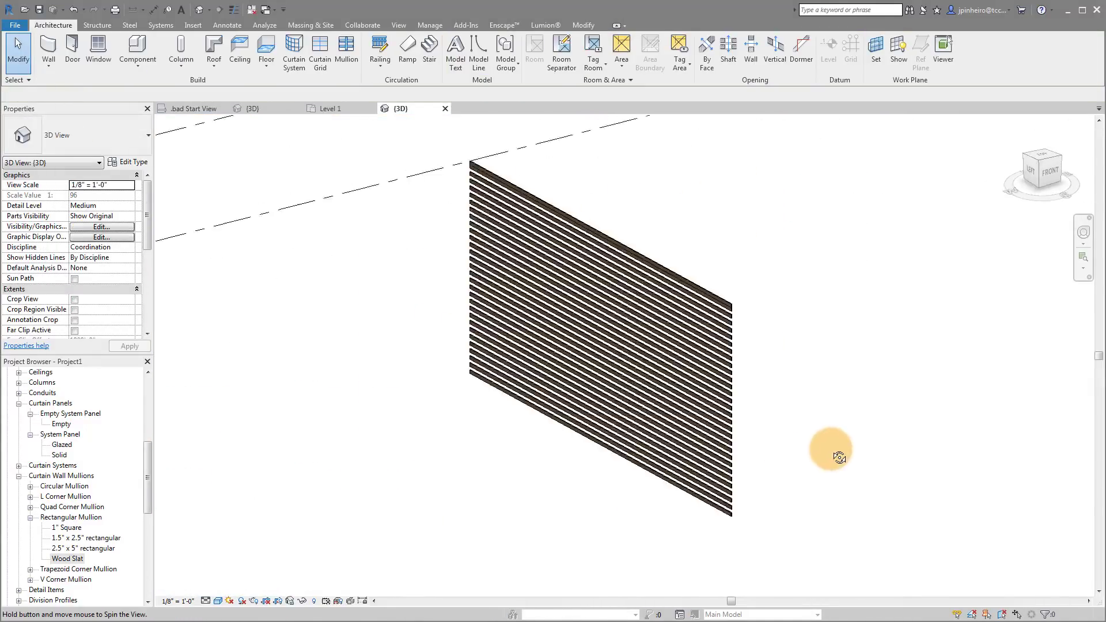
pyautogui.click(599, 332)
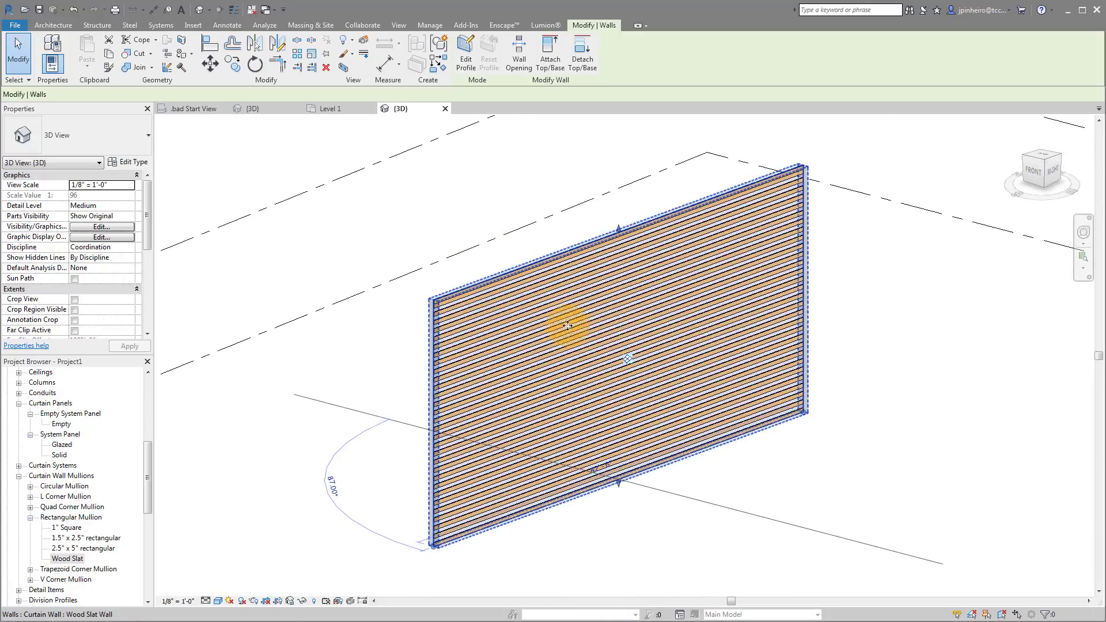
pyautogui.click(53, 25)
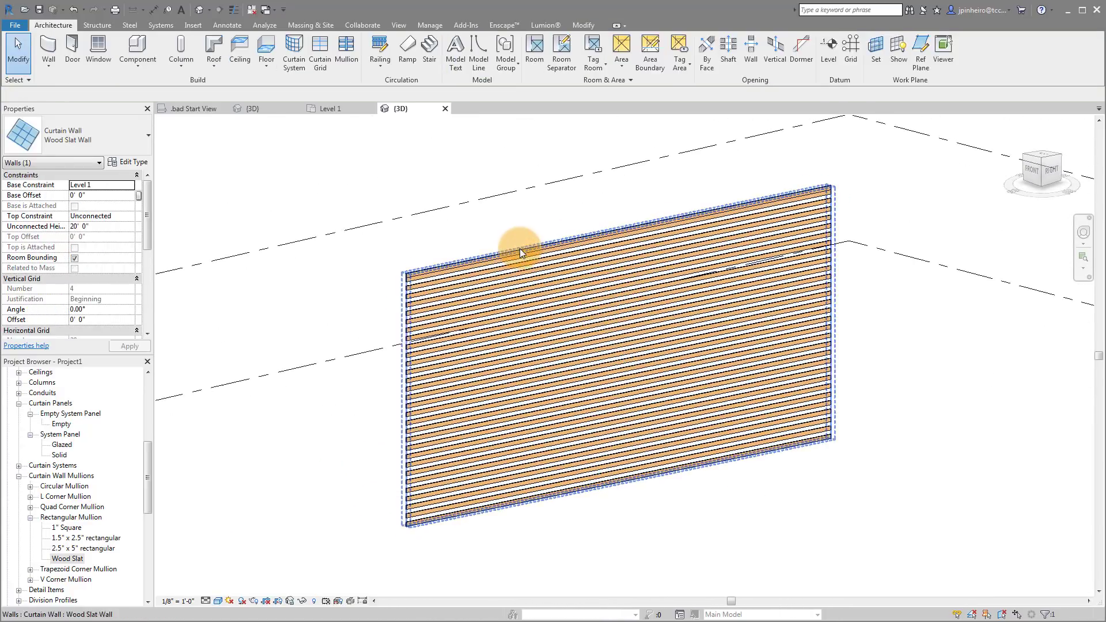
pyautogui.click(521, 253)
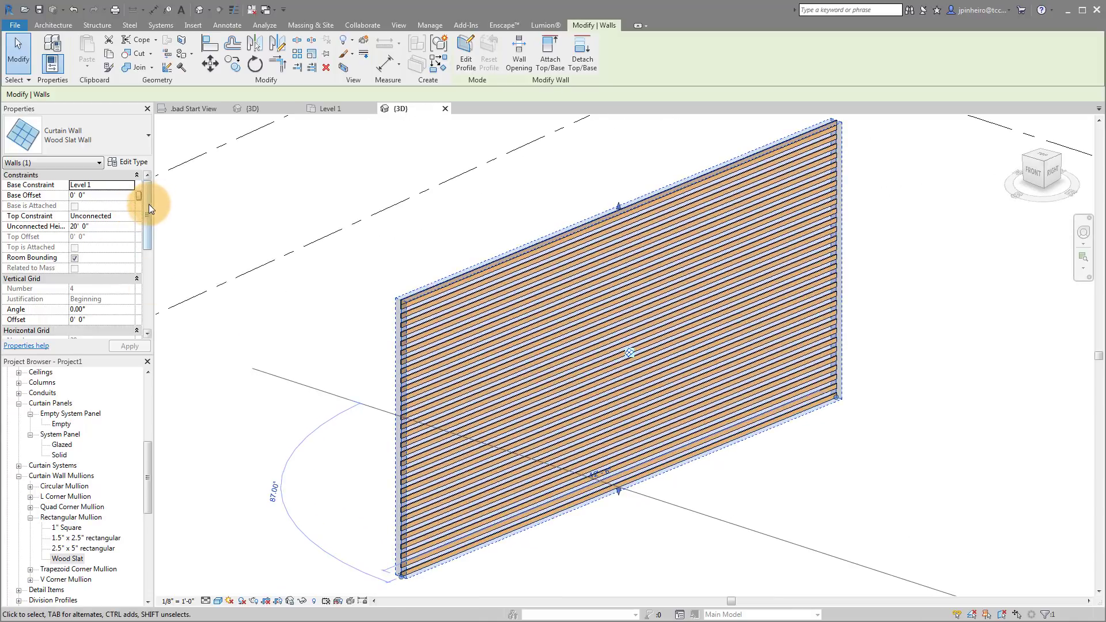
pyautogui.scroll(-3)
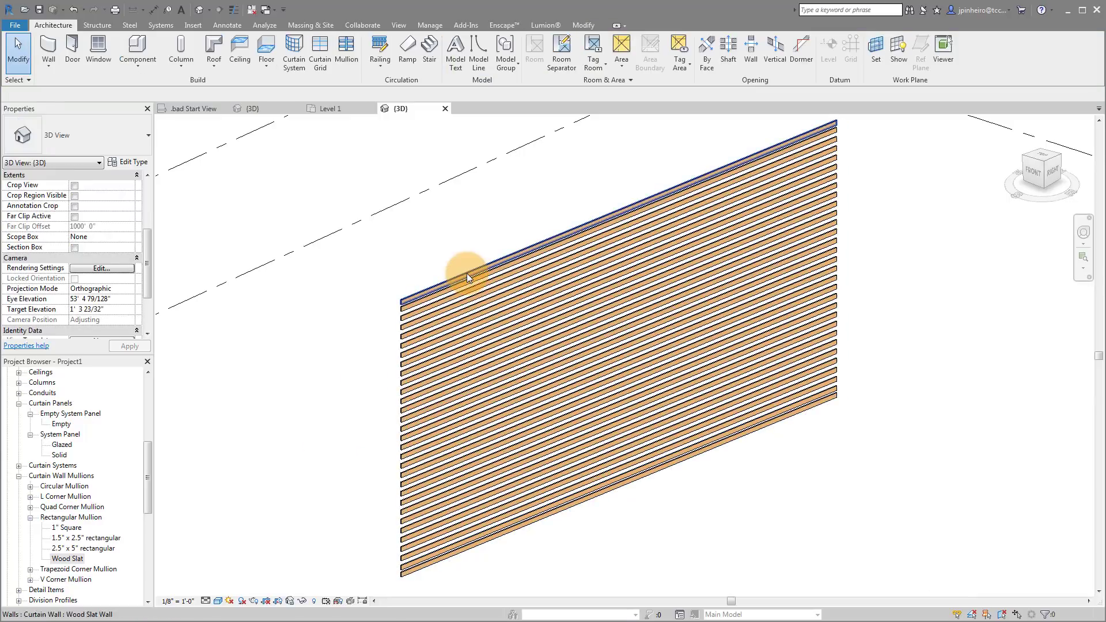
pyautogui.click(469, 275)
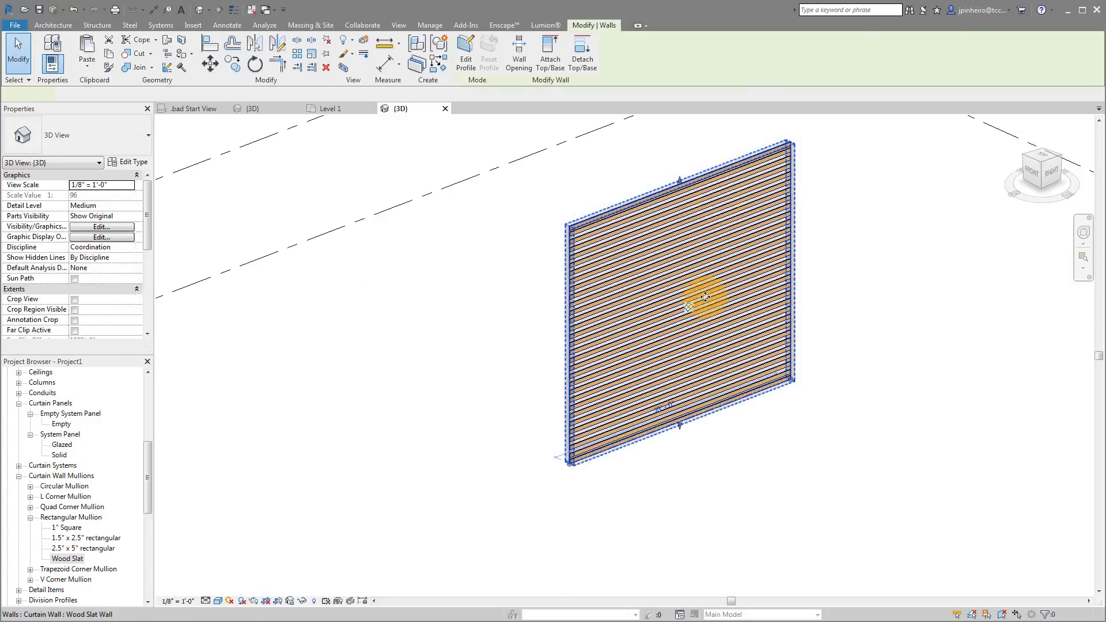
pyautogui.click(854, 395)
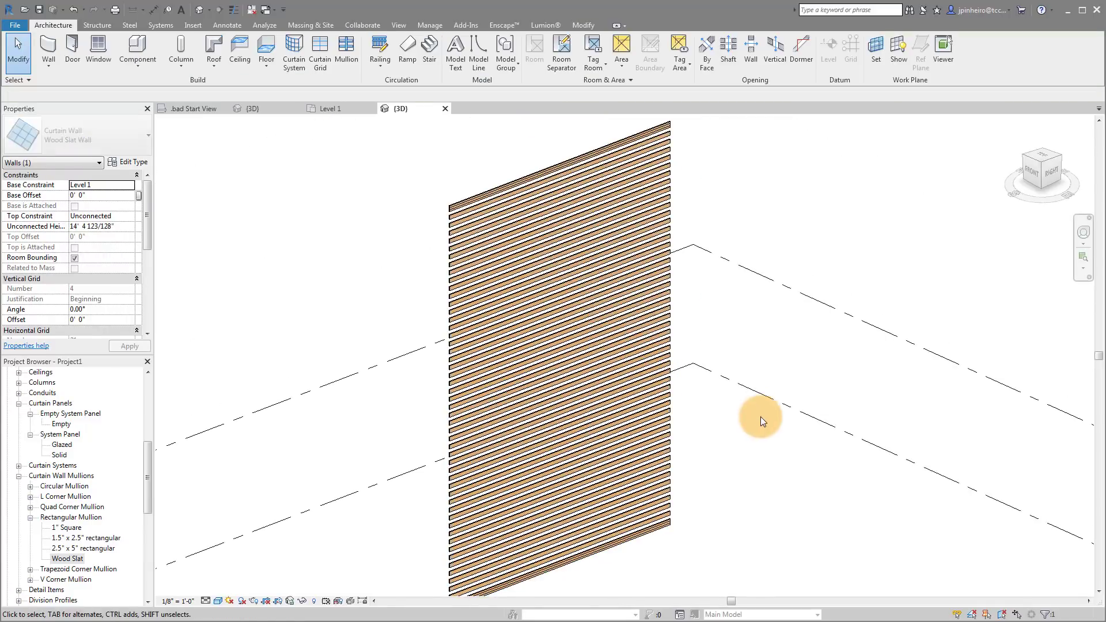
pyautogui.click(557, 282)
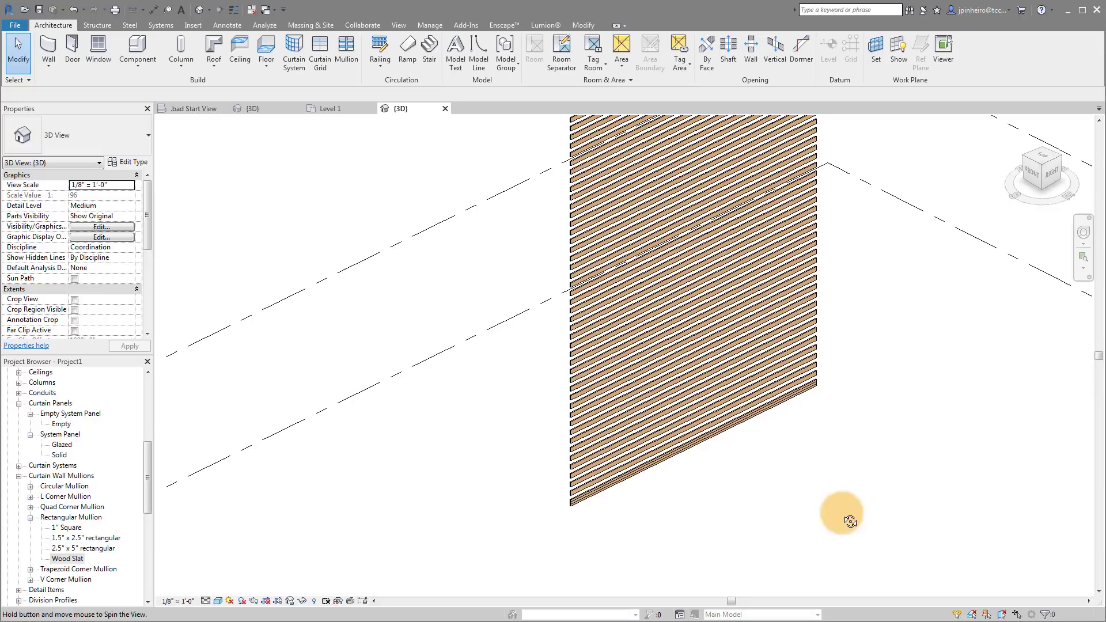
pyautogui.moveTo(729, 437)
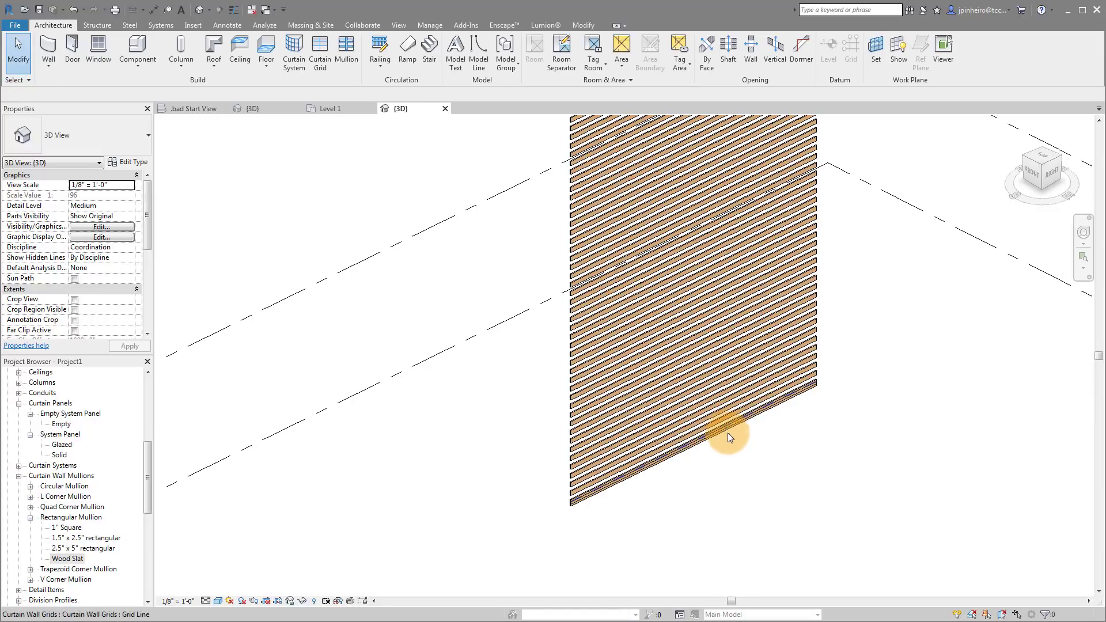
pyautogui.click(727, 436)
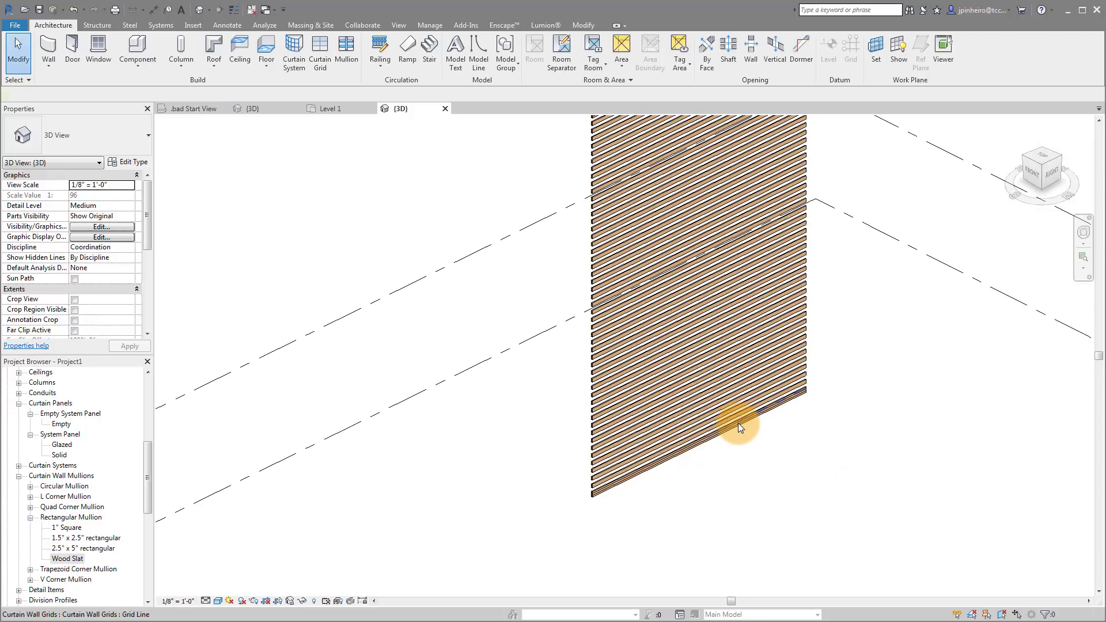
pyautogui.click(739, 425)
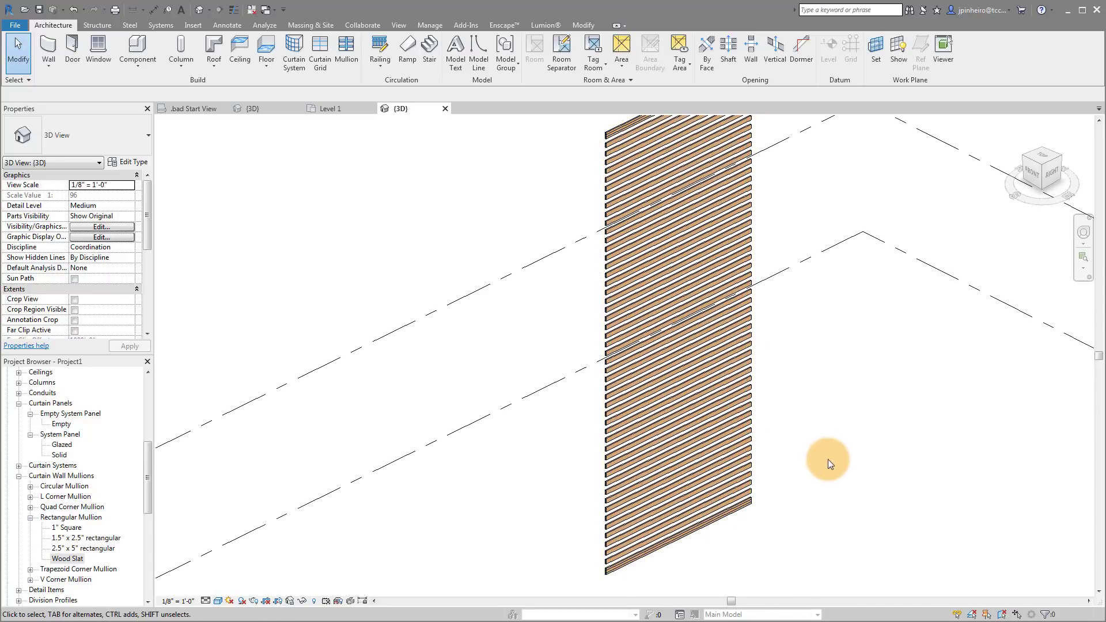
pyautogui.moveTo(436, 450)
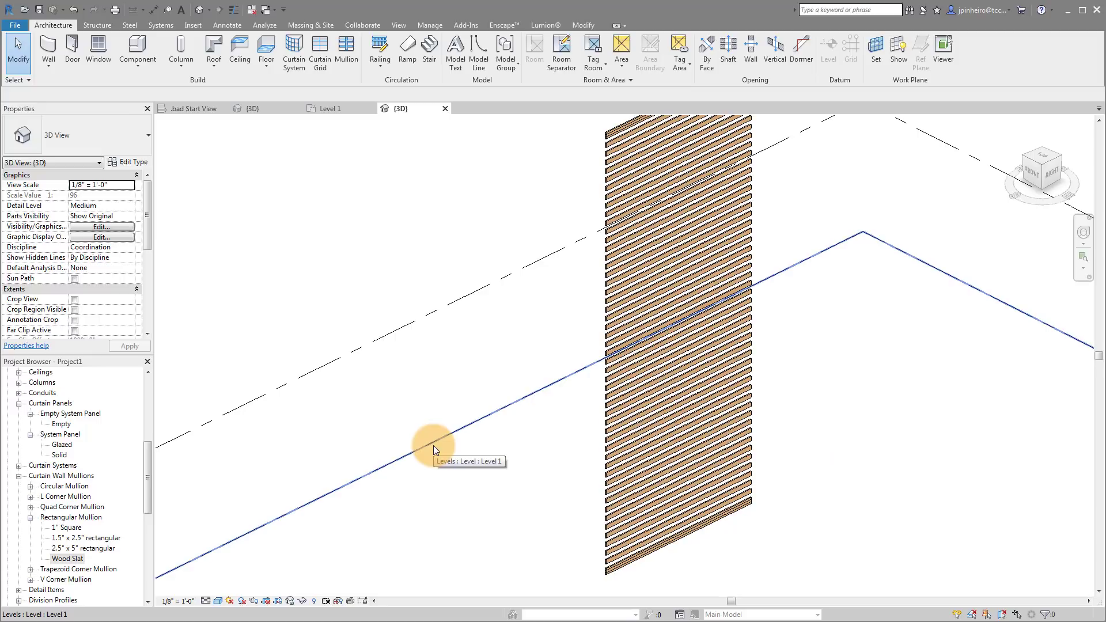